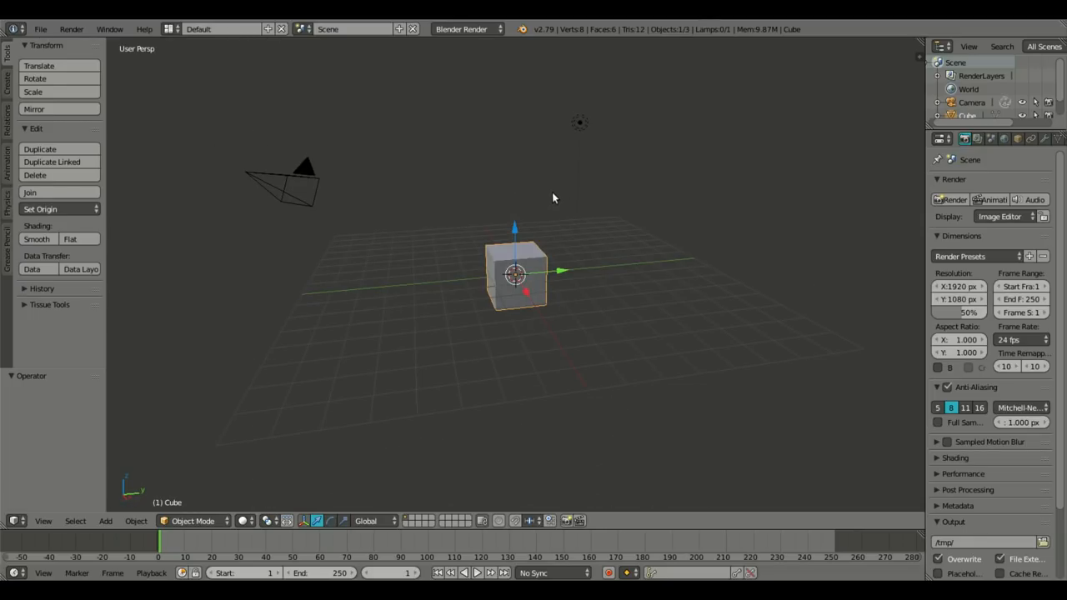
Box-select the default cube, camera and lamp and delete them.
left_click_drag(553, 197, 648, 243)
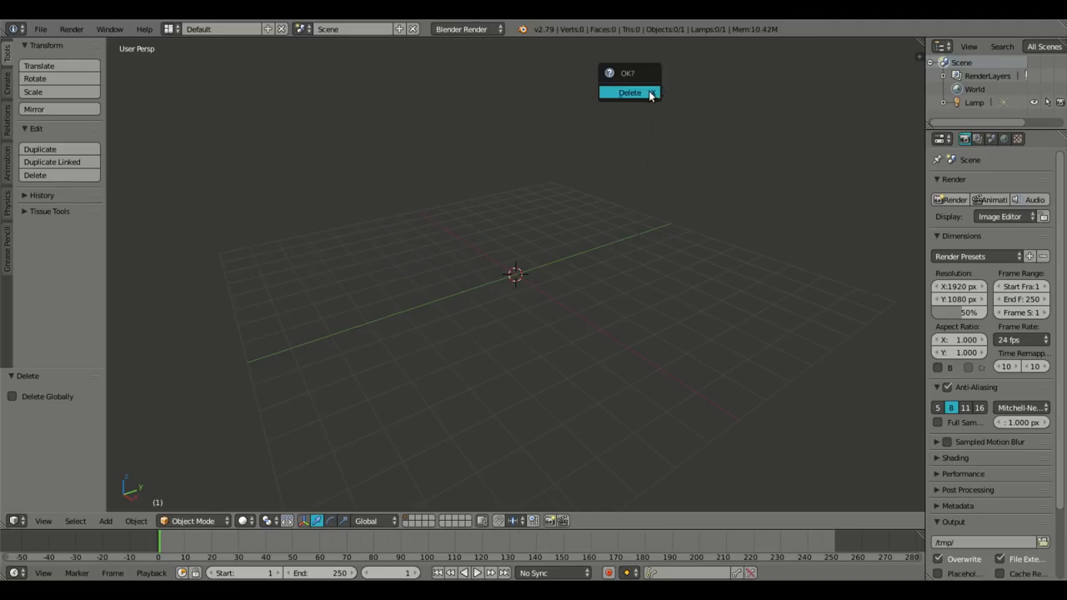
left_click(629, 92)
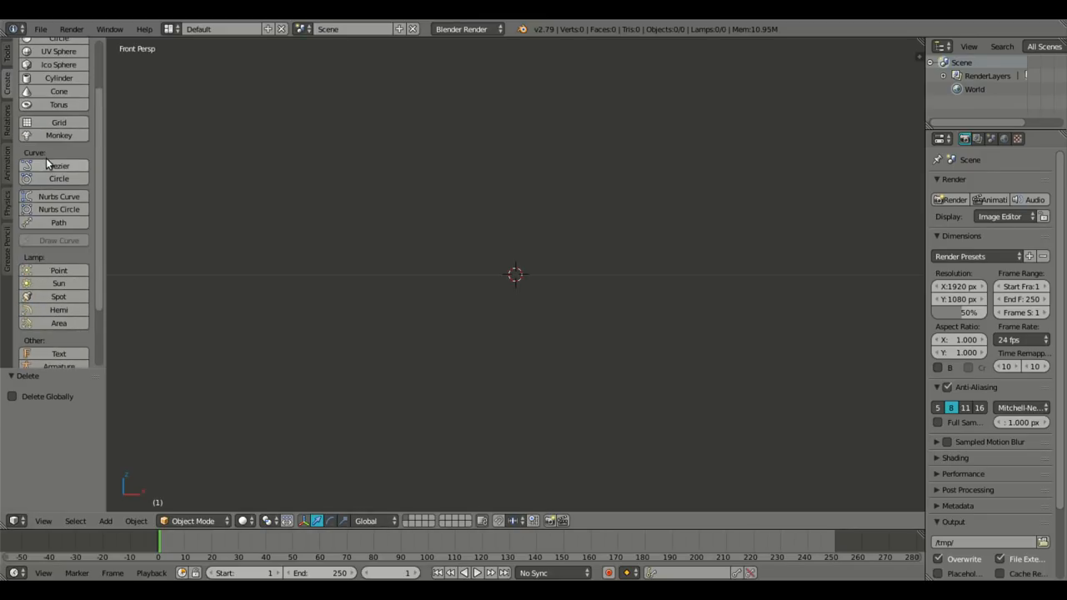
Add a UV sphere with 32 segments and 16 rings at the scene centre.
scroll("up", 3)
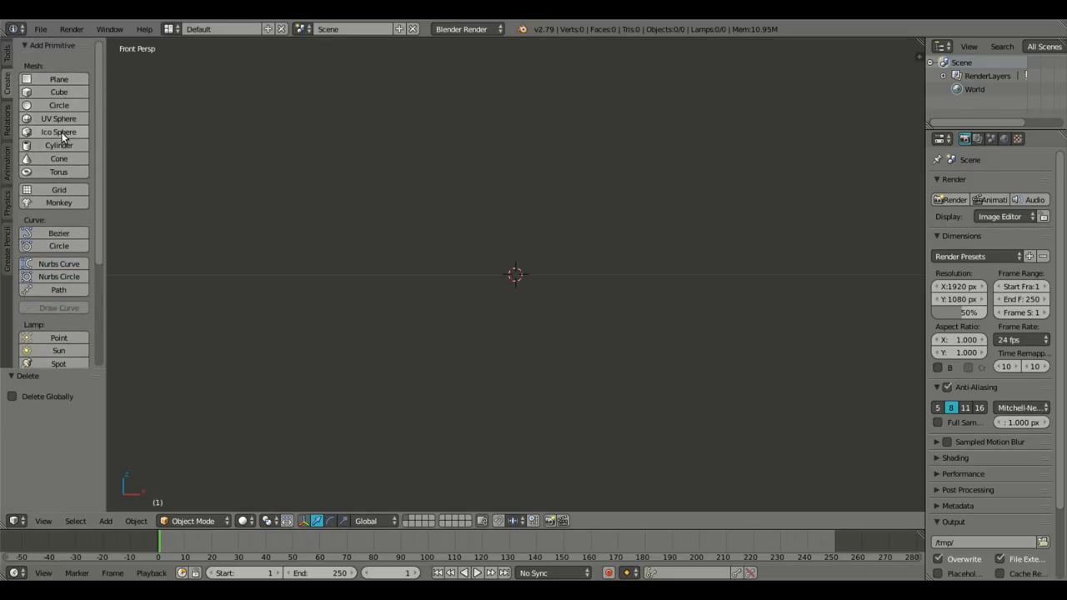
left_click(58, 119)
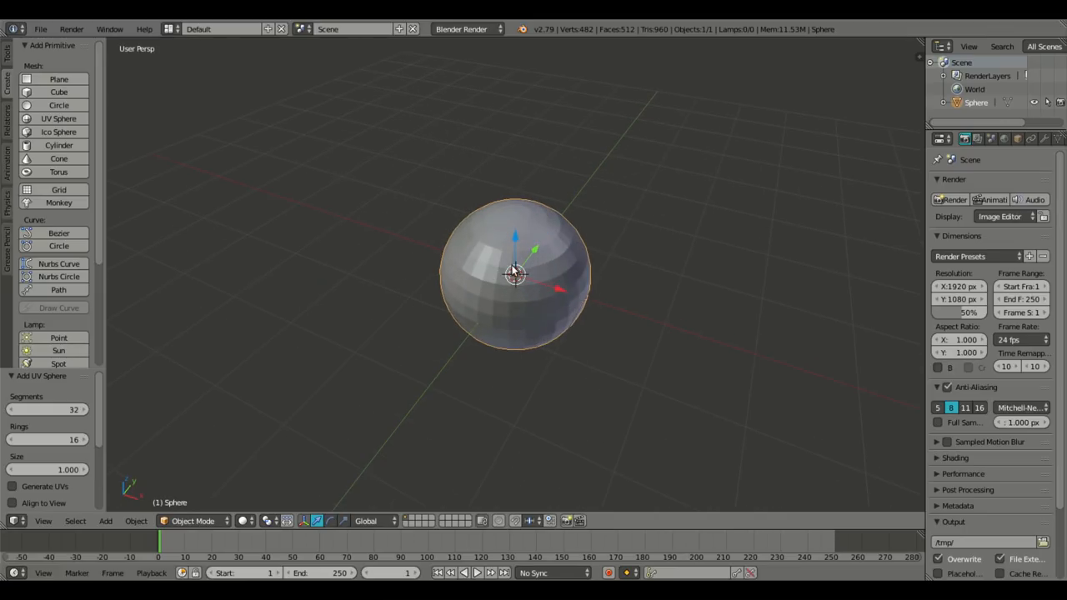
mouse_move(89, 382)
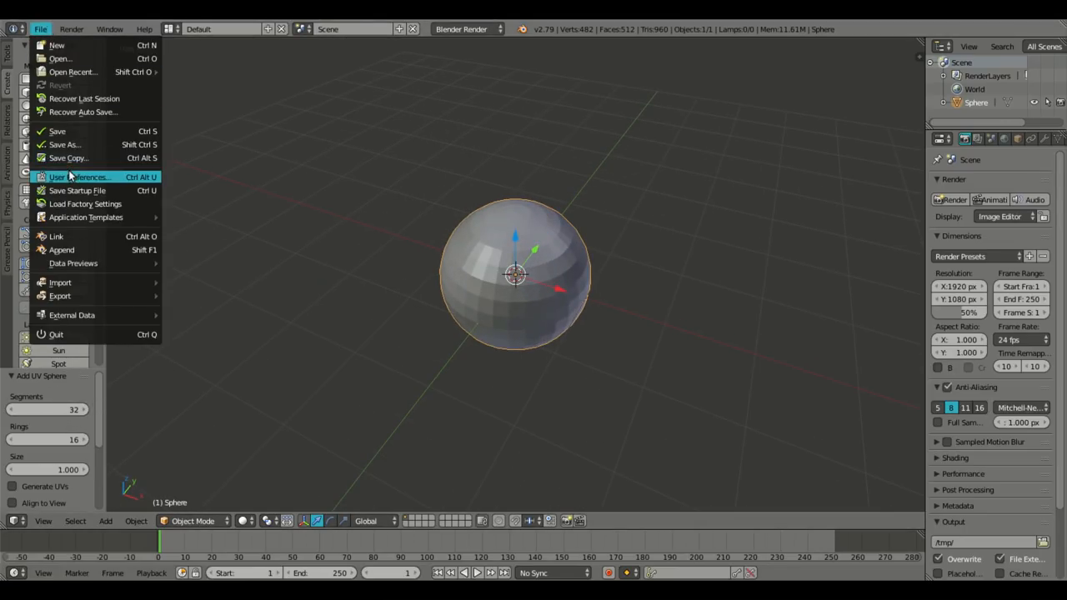
left_click(77, 177)
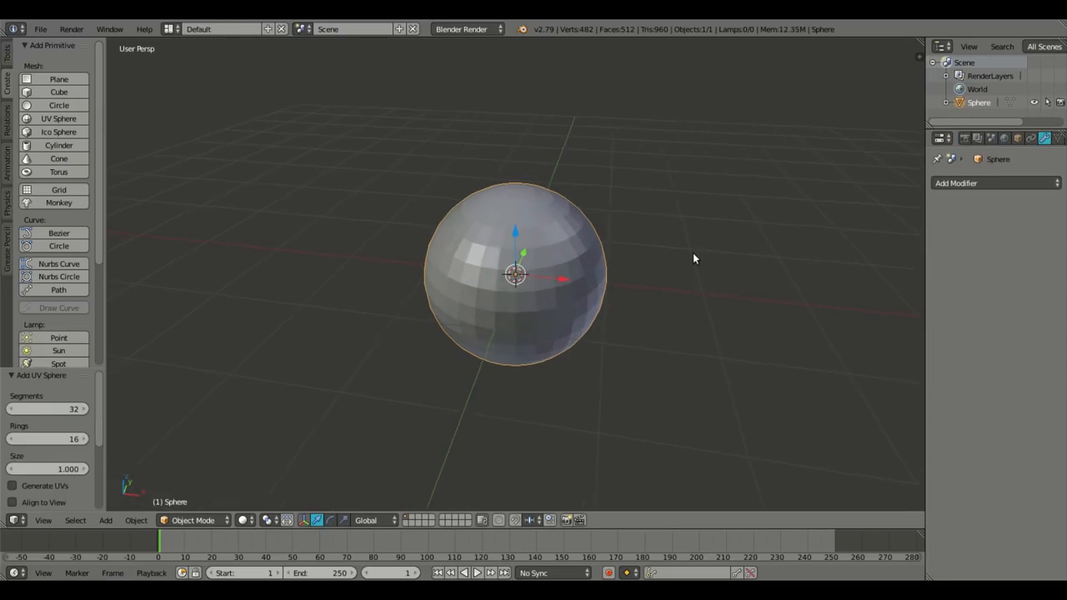
Expand the Tissue panel in the Create tab to reveal its tessellation tools.
scroll("down", 3)
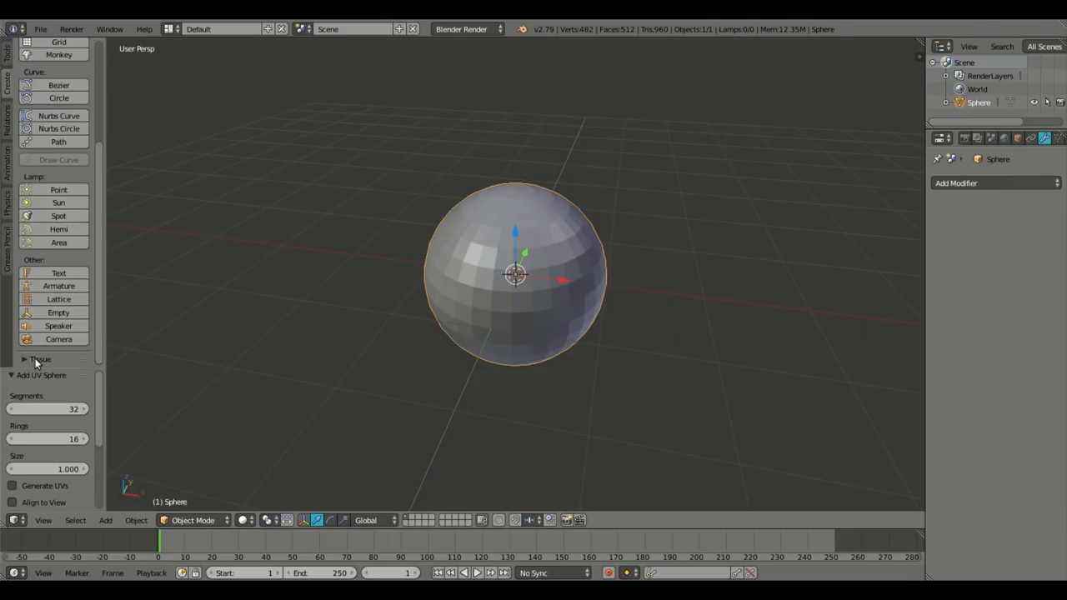
left_click(40, 359)
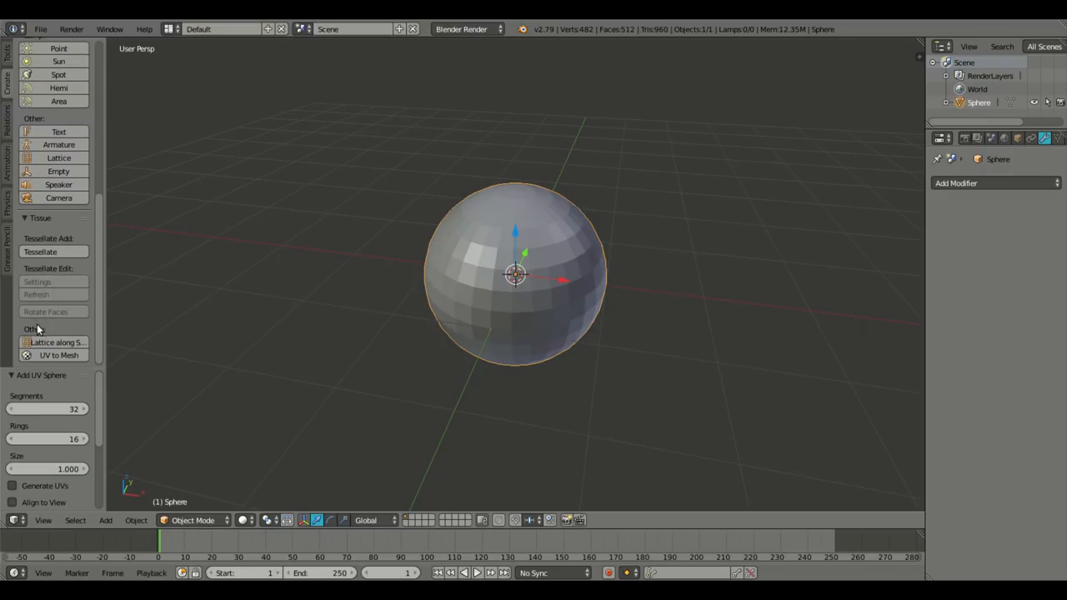
mouse_move(45, 312)
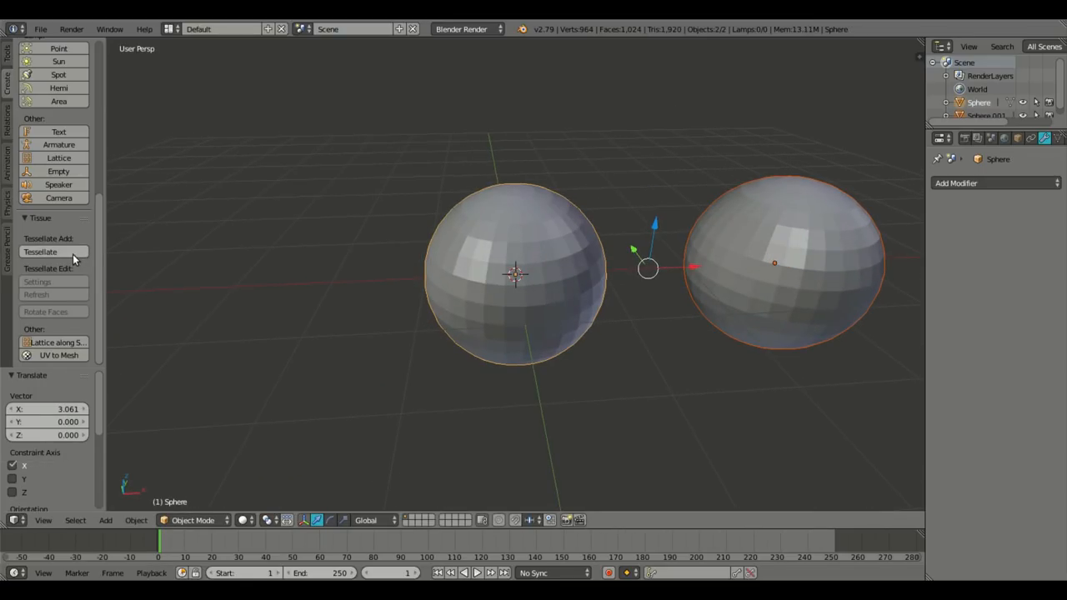
Select the original sphere, then add the duplicate at about X 3.06 to the selection.
left_click(40, 251)
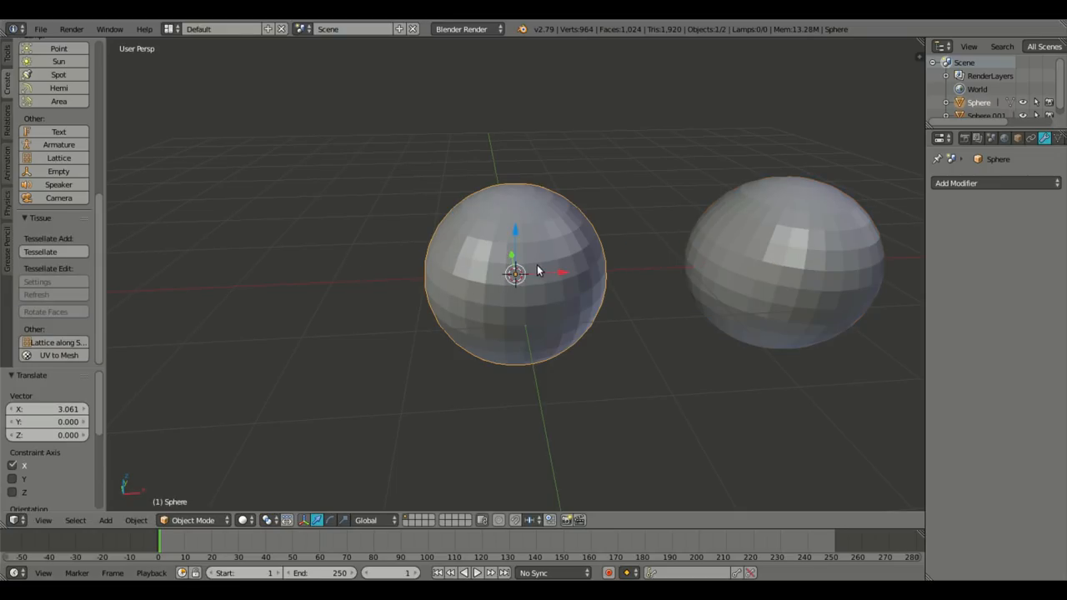
mouse_move(688, 260)
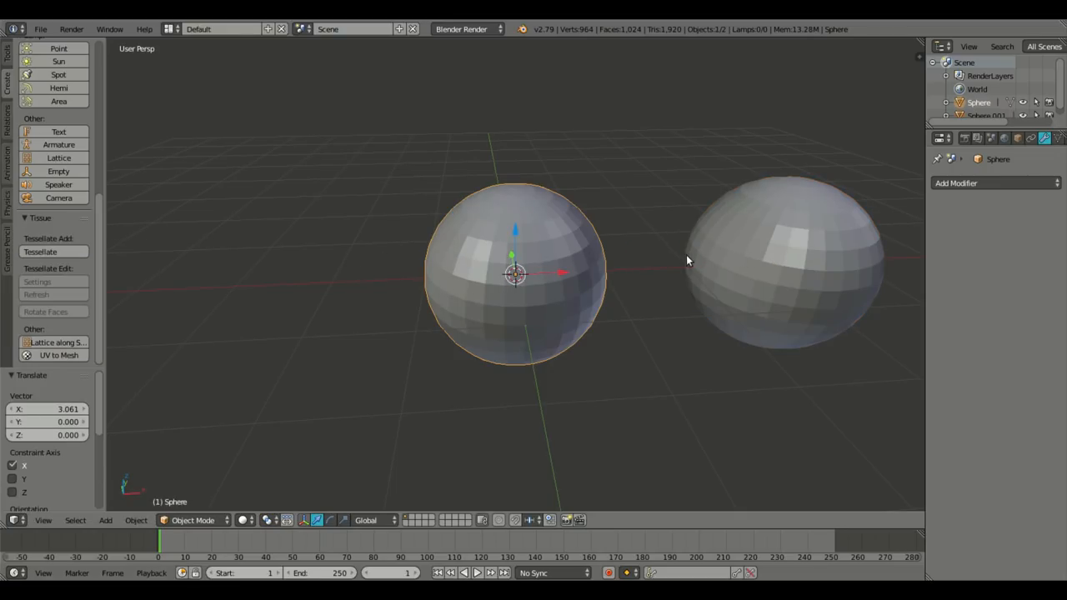
left_click(40, 251)
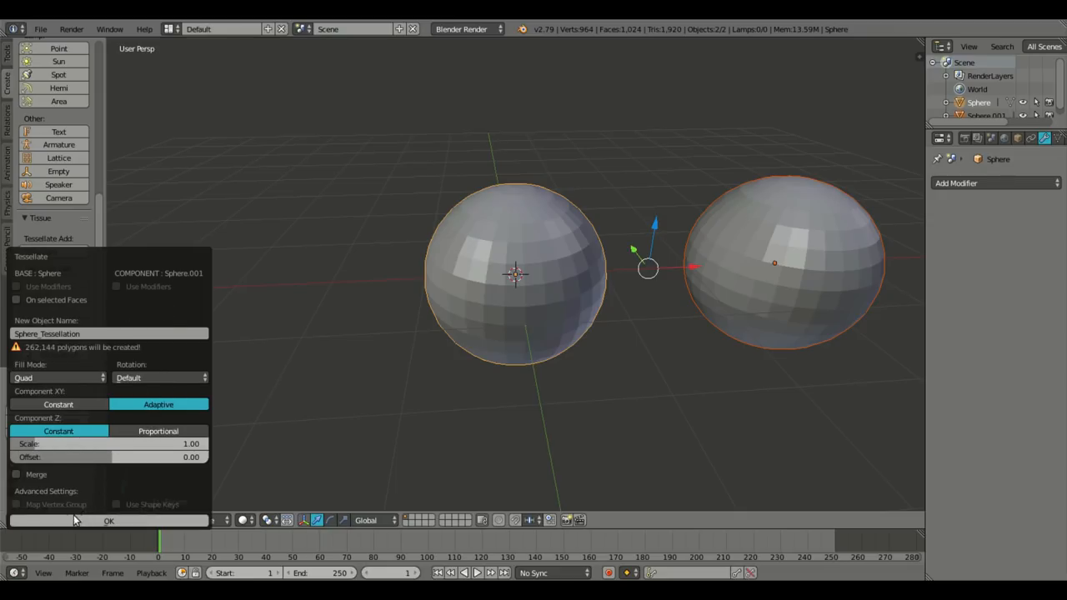
mouse_move(550, 393)
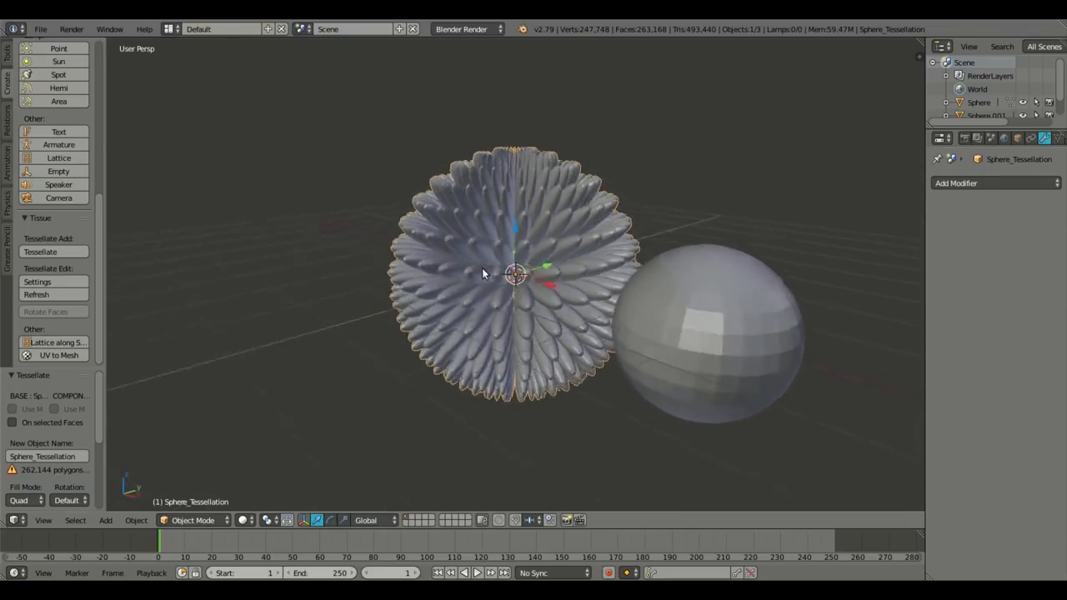
Orbit around the spiky Sphere_Tessellation and move it aside along X.
left_click_drag(483, 275, 633, 324)
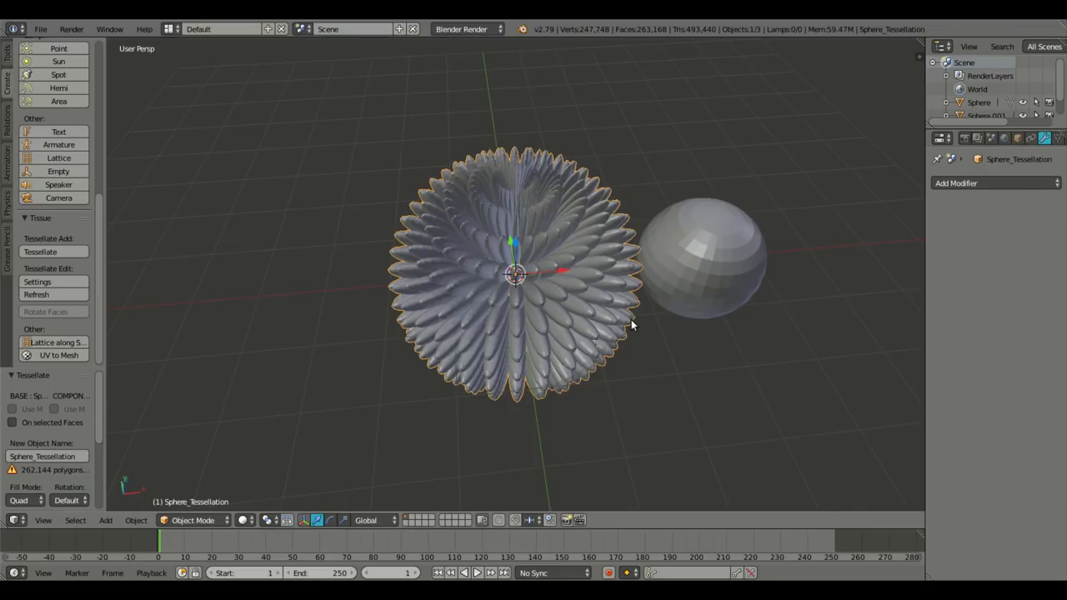
left_click_drag(629, 325, 554, 250)
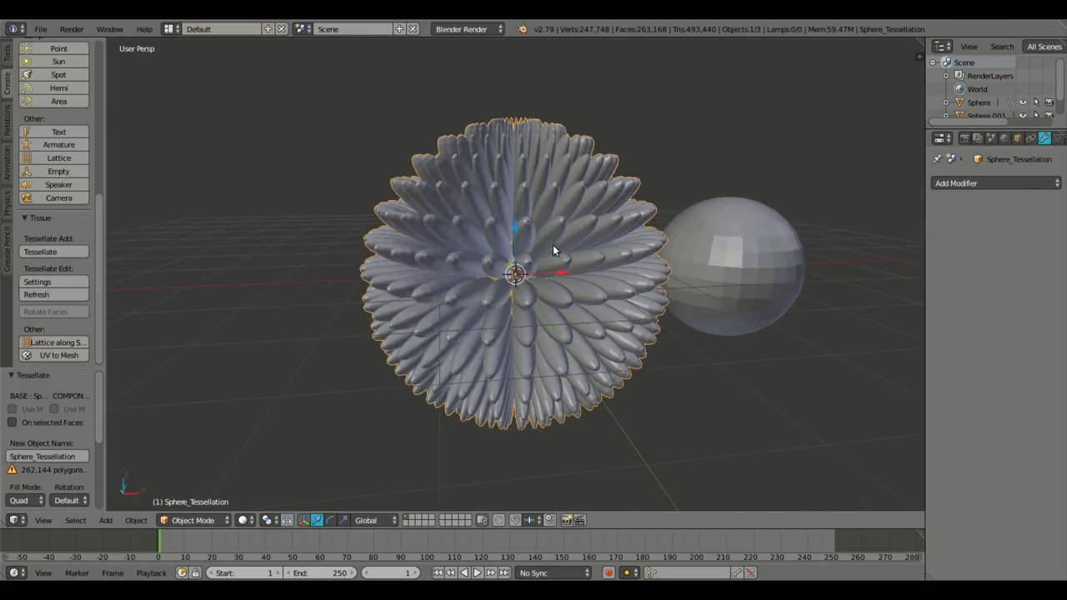
left_click_drag(554, 250, 596, 283)
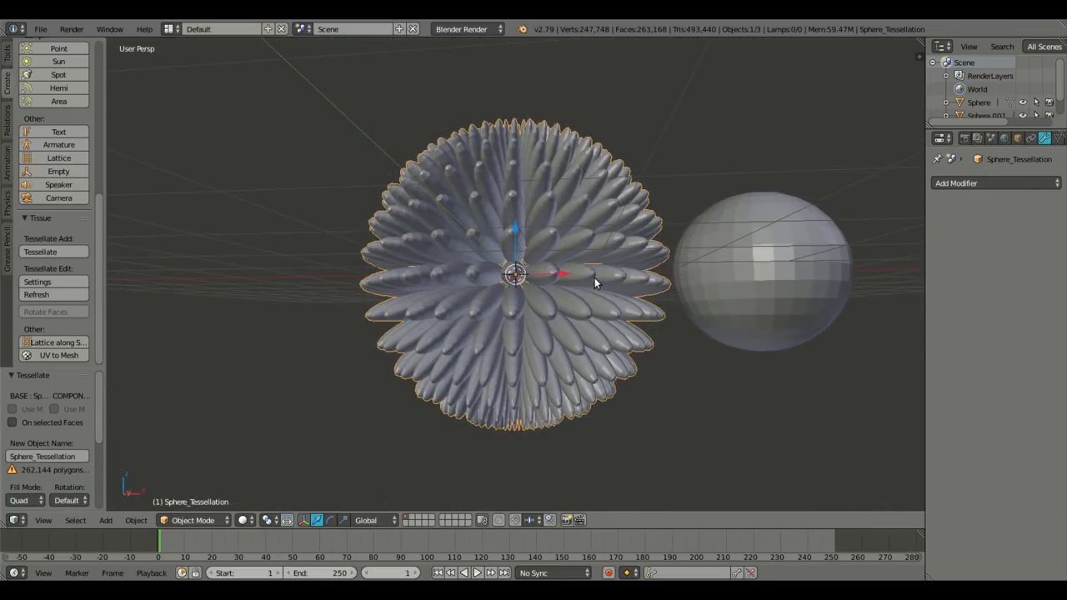
left_click_drag(517, 275, 246, 275)
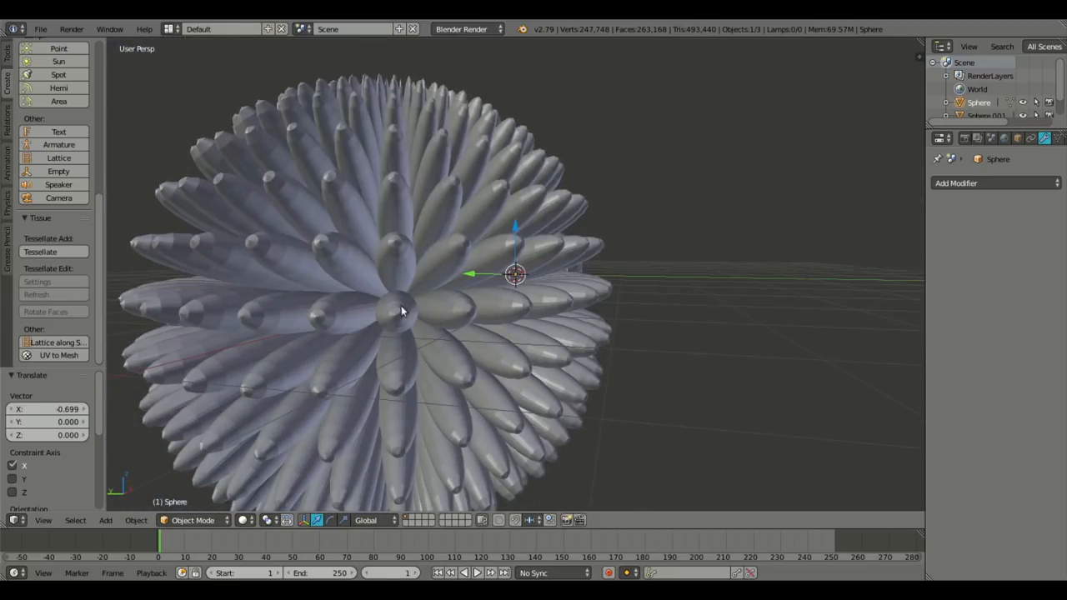
scroll("down", 3)
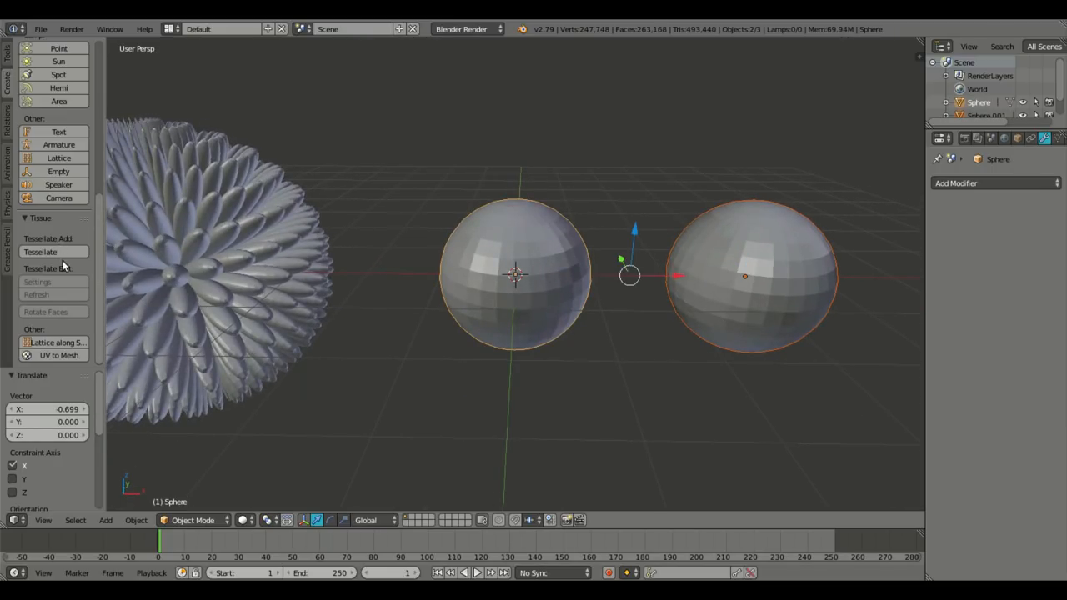
Tessellate Sphere with Sphere.001 using constant XY, proportional Z and quad fill.
left_click(40, 252)
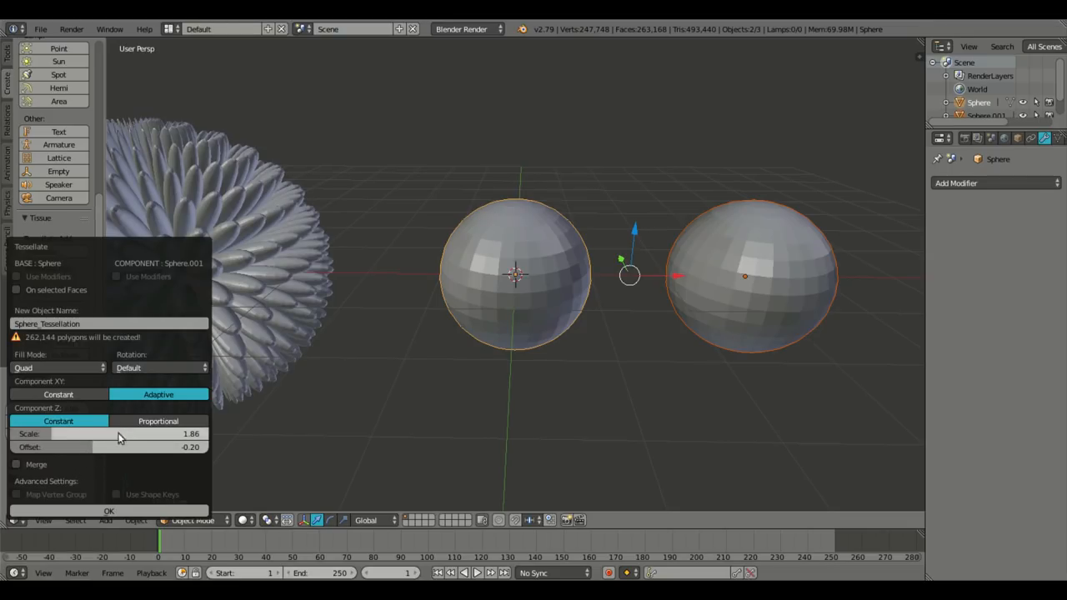
left_click(59, 394)
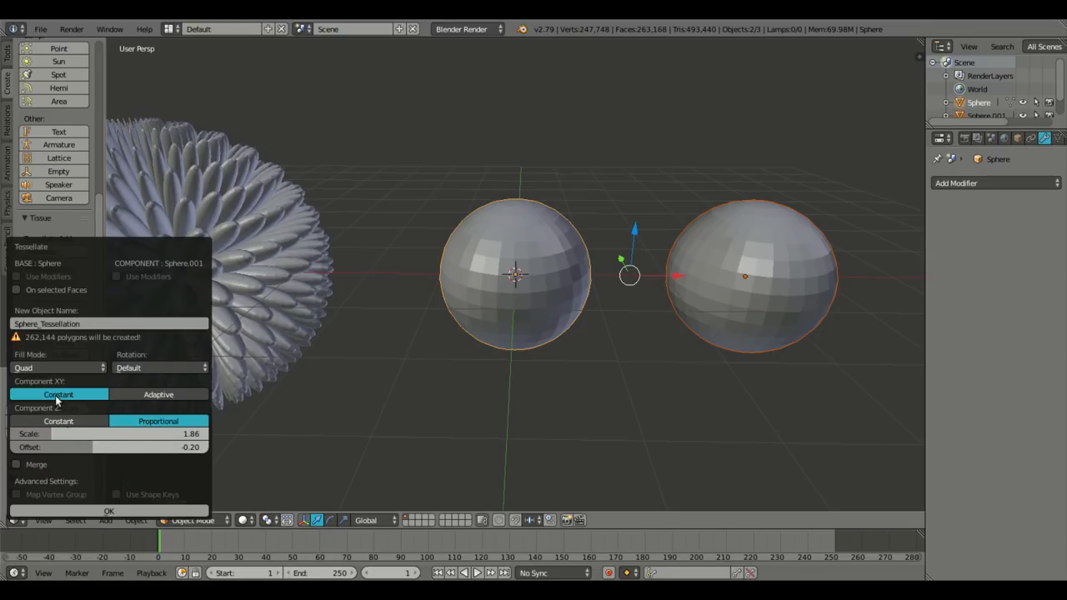
left_click(58, 368)
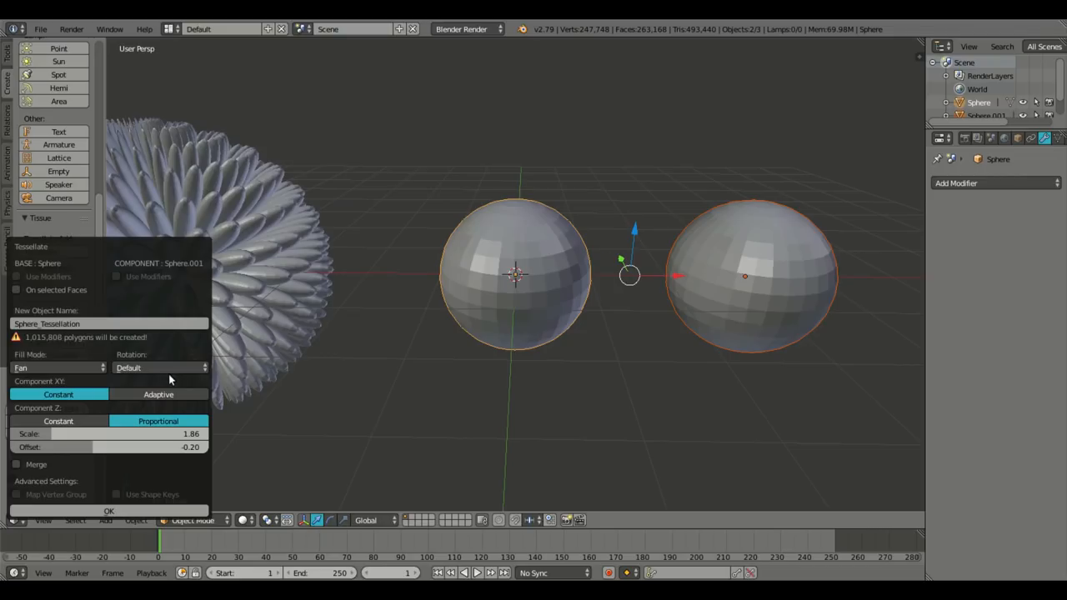
left_click(58, 367)
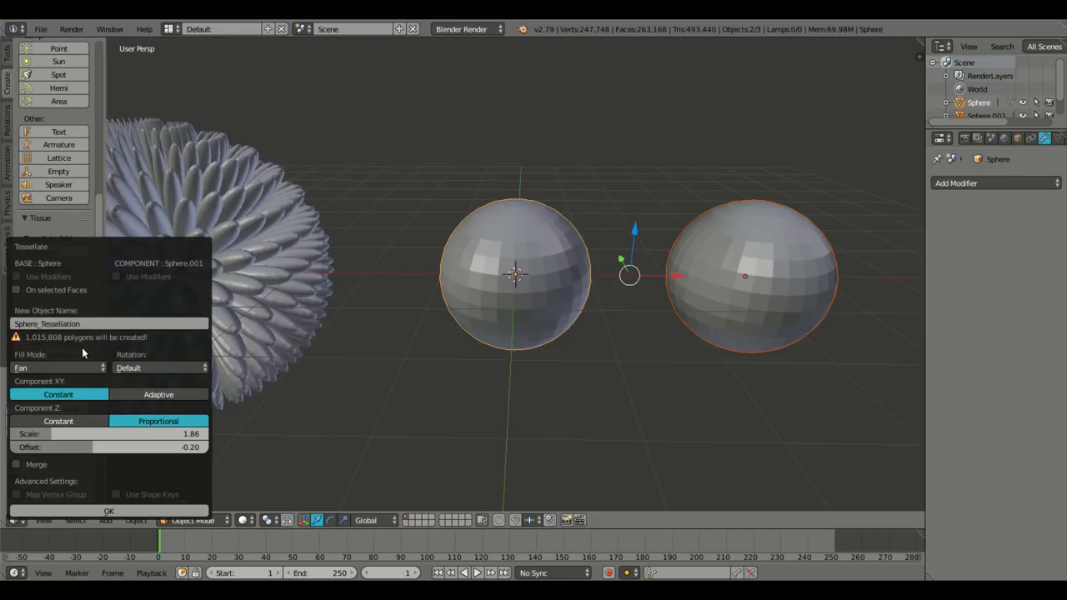
left_click(58, 367)
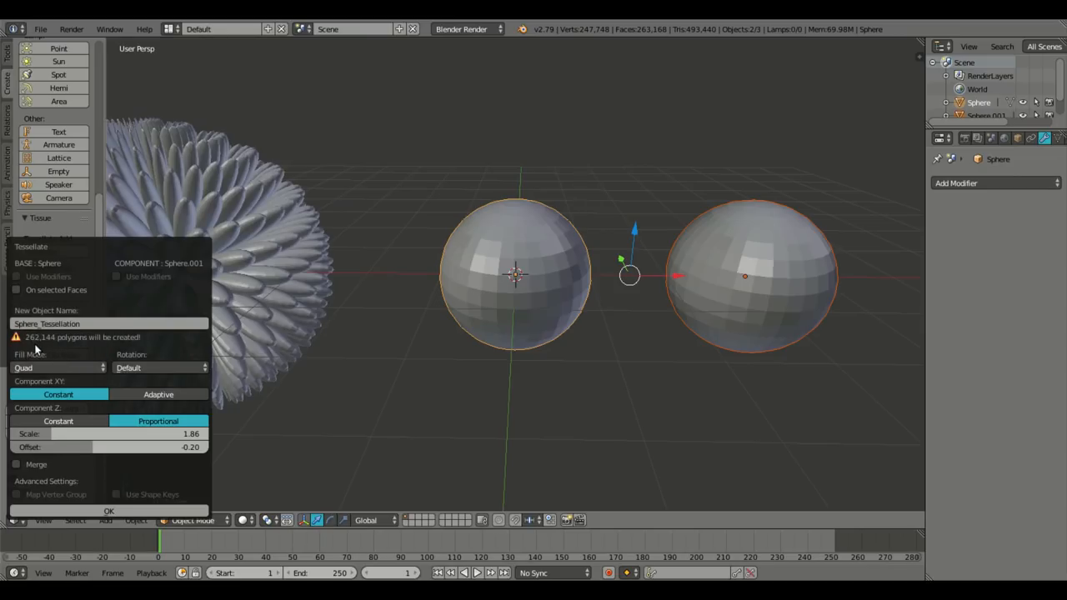
left_click(59, 367)
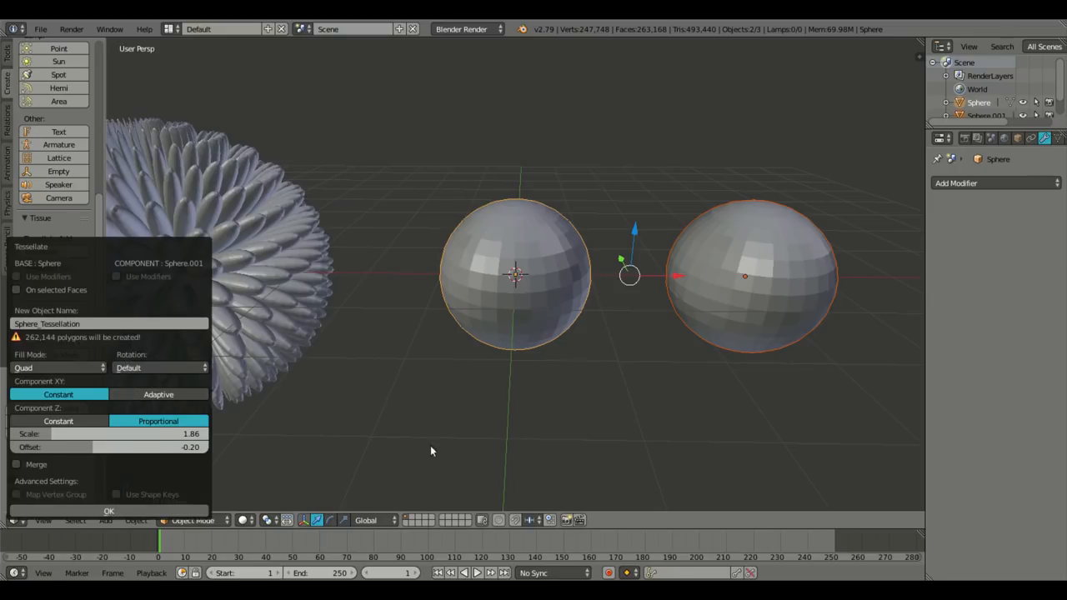
mouse_move(725, 354)
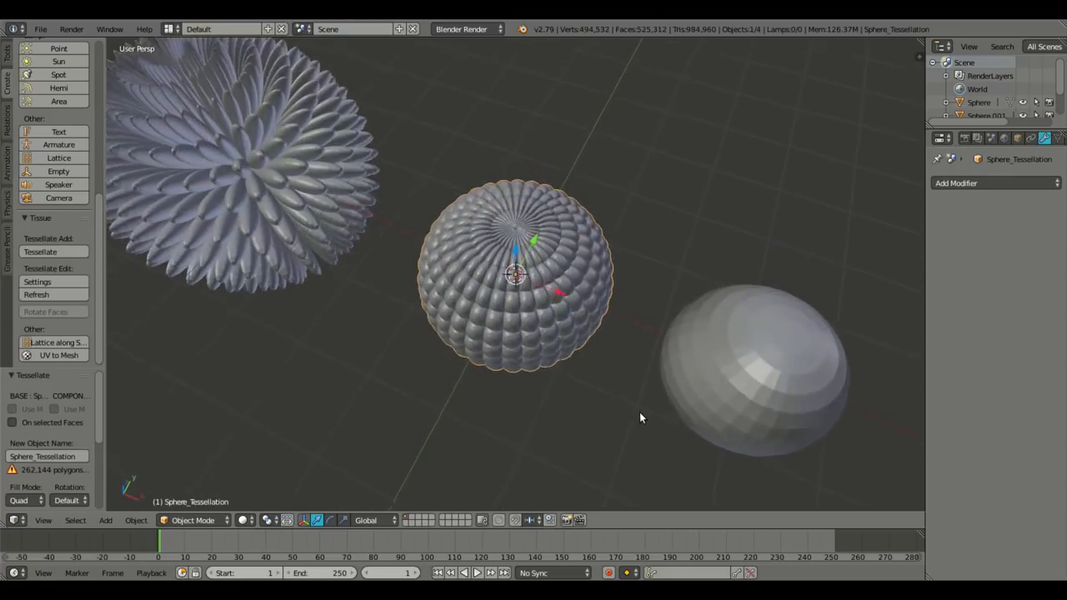
Orbit and reframe the view to see the bumpy tessellation beside the plain spheres.
left_click_drag(642, 416, 698, 332)
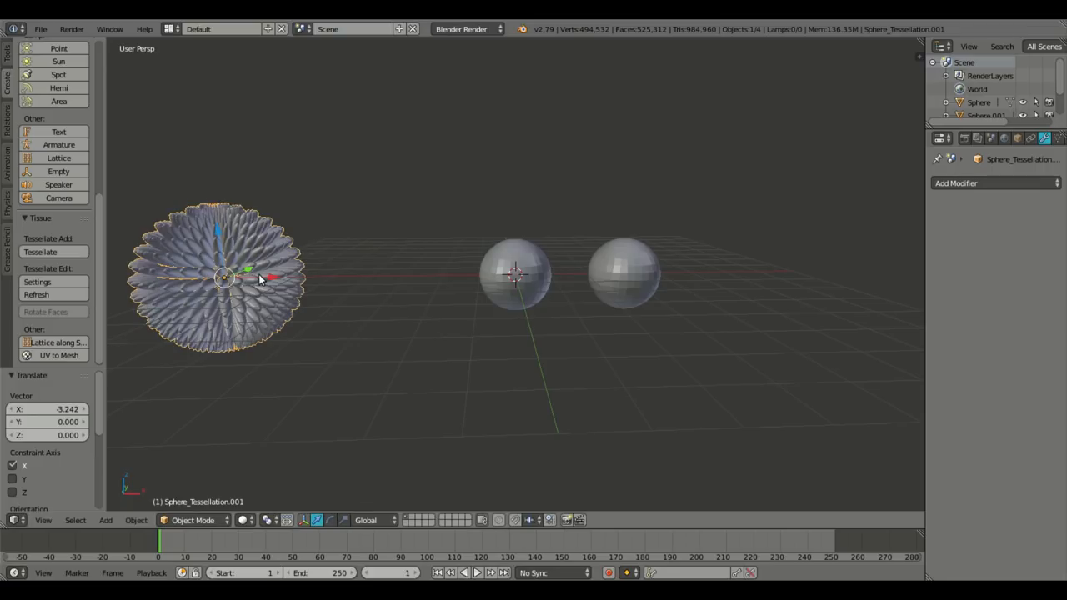
left_click_drag(225, 279, 342, 279)
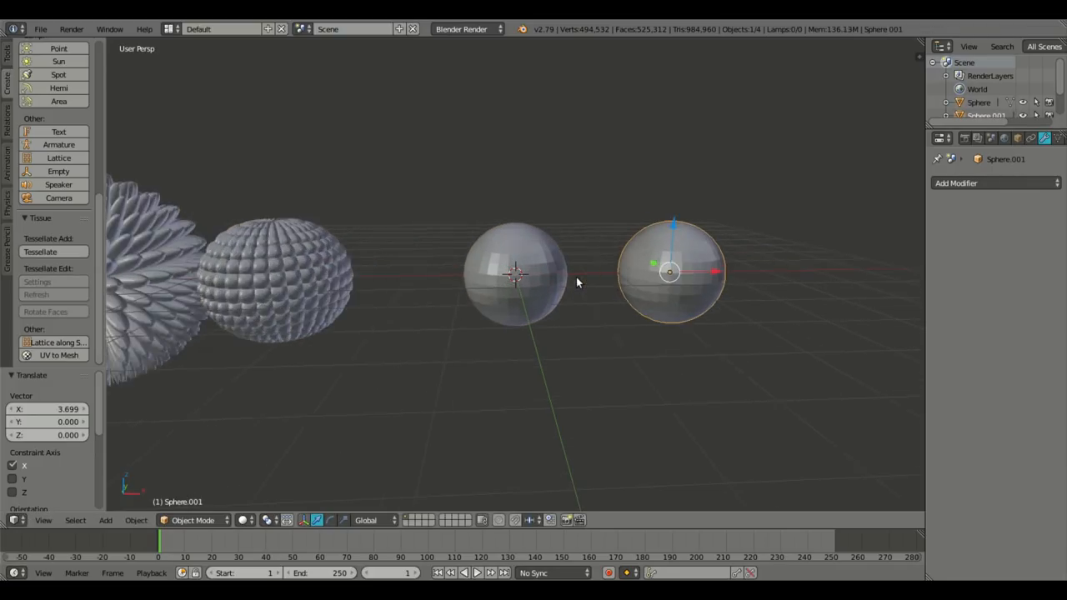
Tessellate Sphere with Sphere.001 at scale 0.52 and offset 0.85.
left_click(515, 275)
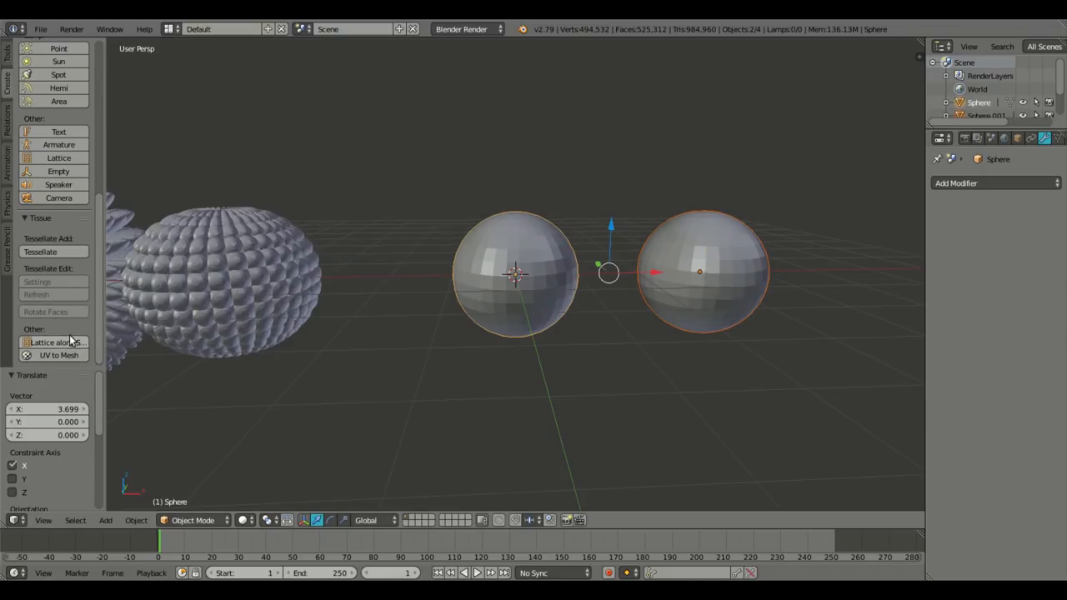
left_click(40, 252)
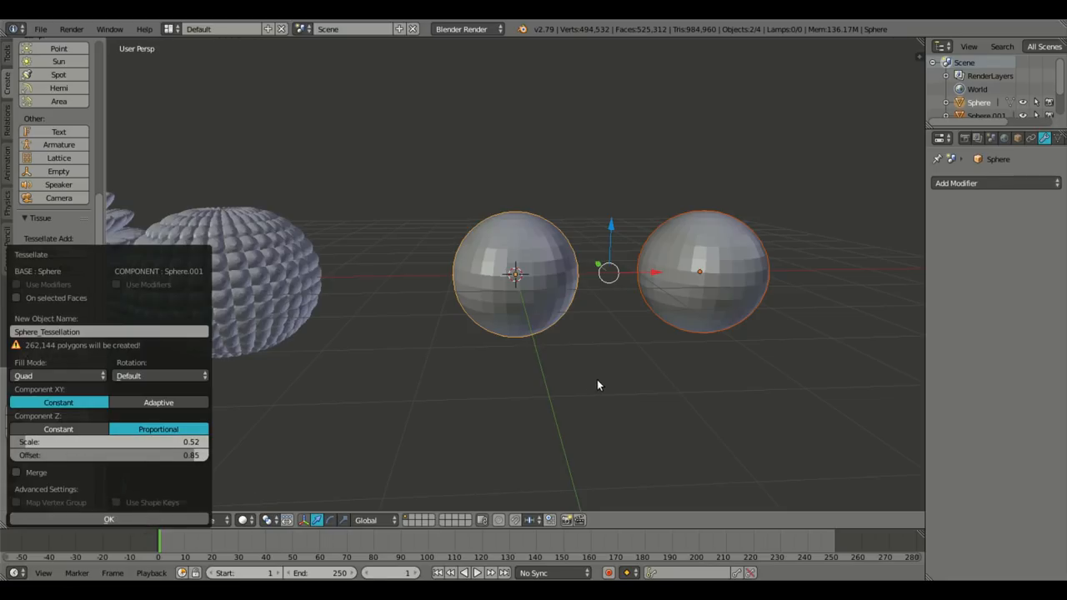
mouse_move(603, 382)
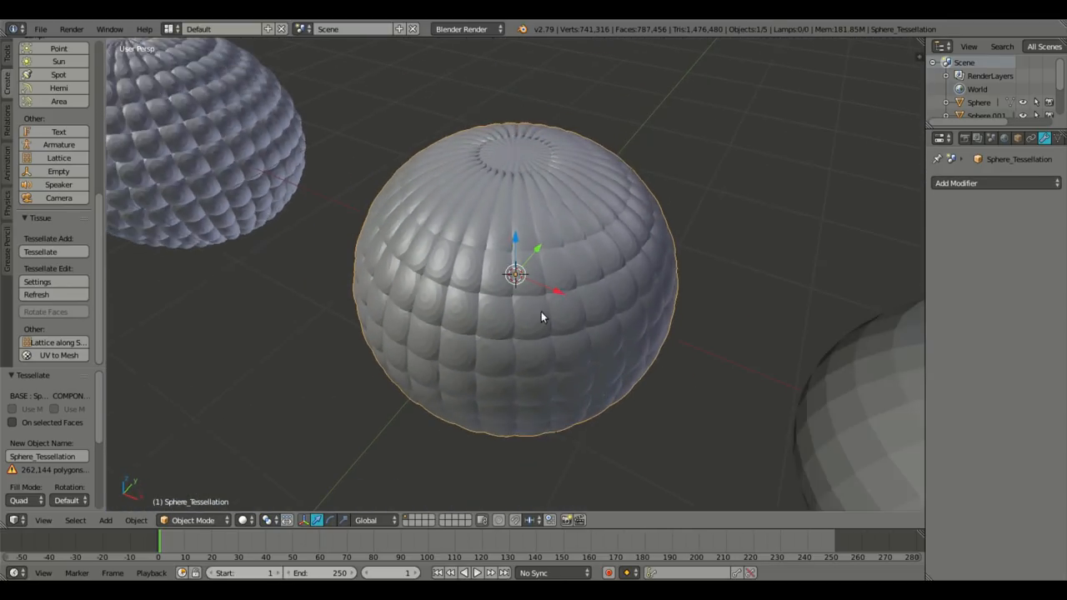
Orbit around Sphere_Tessellation.002 and move it aside along X.
left_click_drag(517, 334, 517, 267)
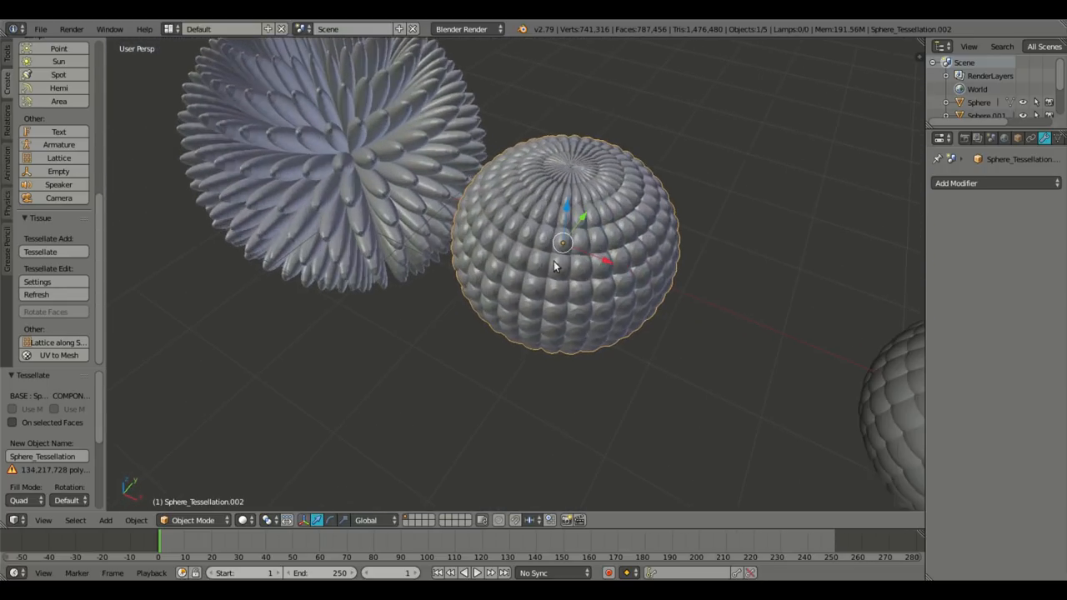
left_click_drag(563, 250, 550, 300)
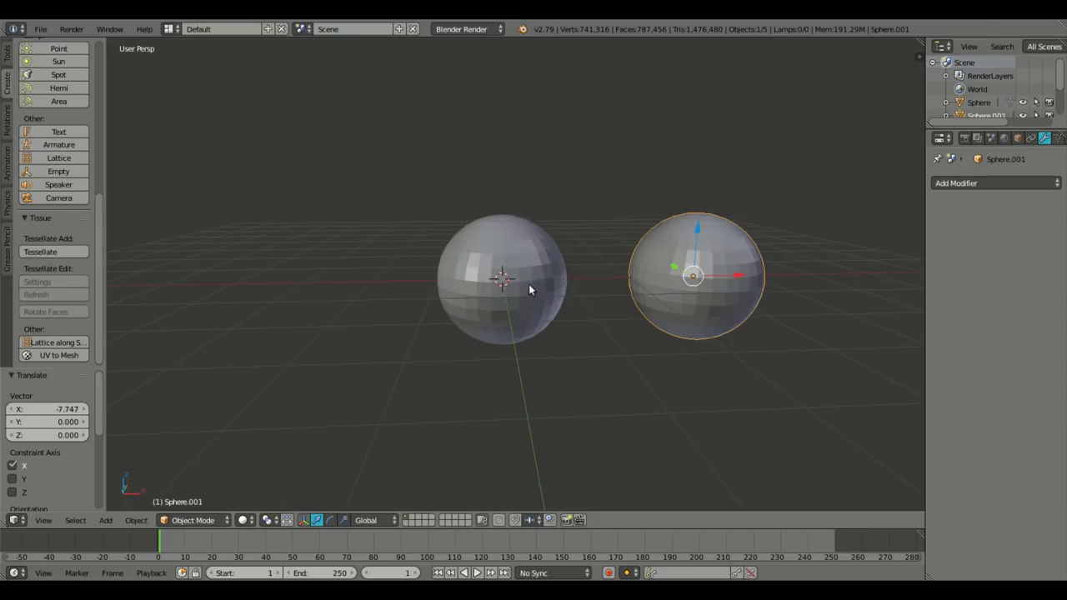
Select both plain spheres and expand Tissue Tools to show the Weight from options.
left_click(500, 279)
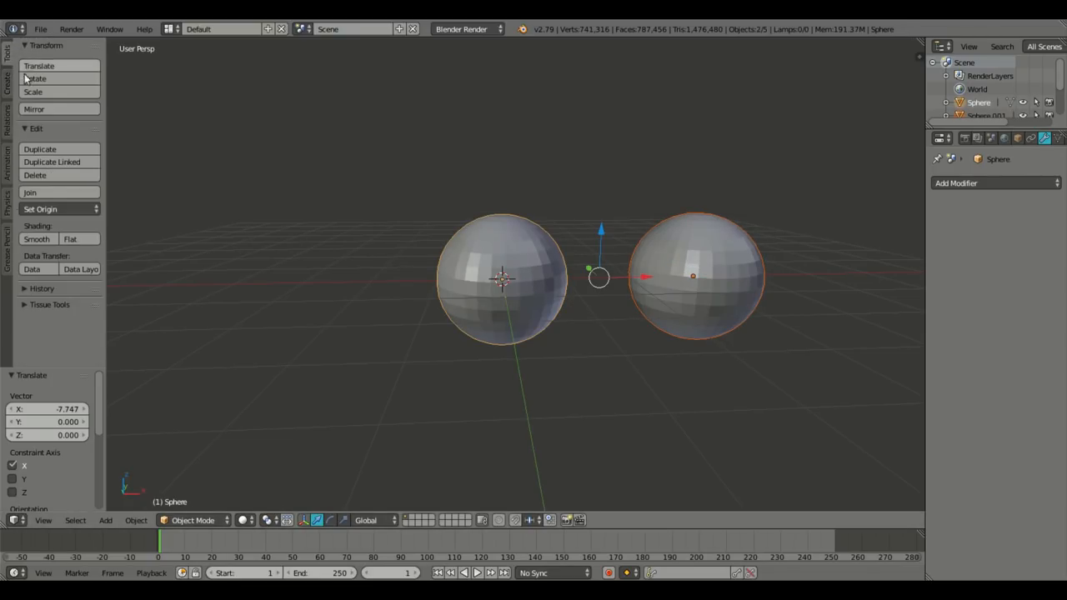
left_click(49, 304)
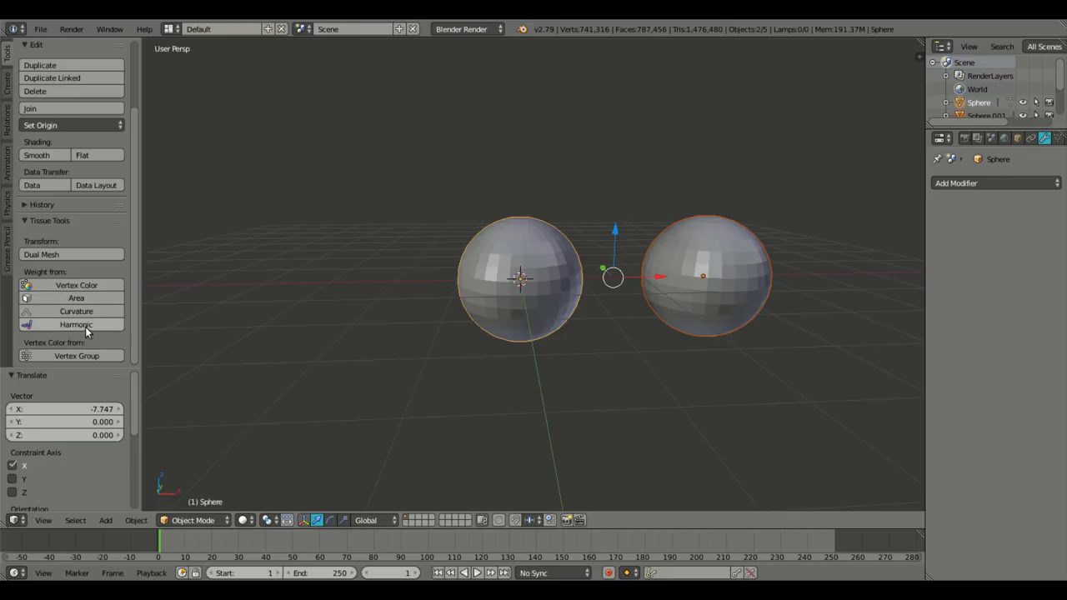
mouse_move(76, 324)
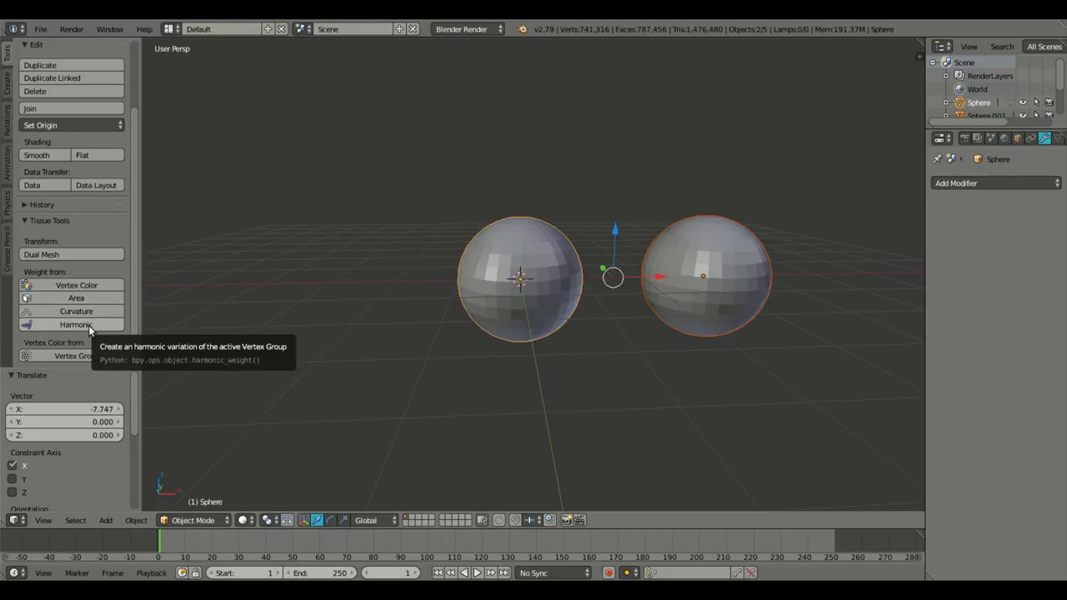
mouse_move(76, 285)
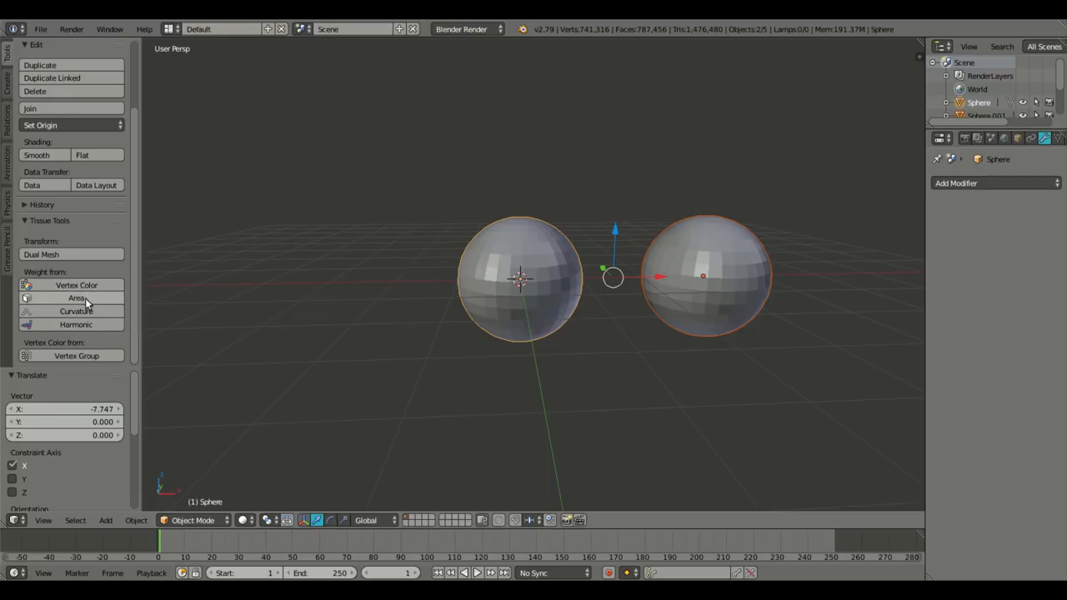
mouse_move(76, 298)
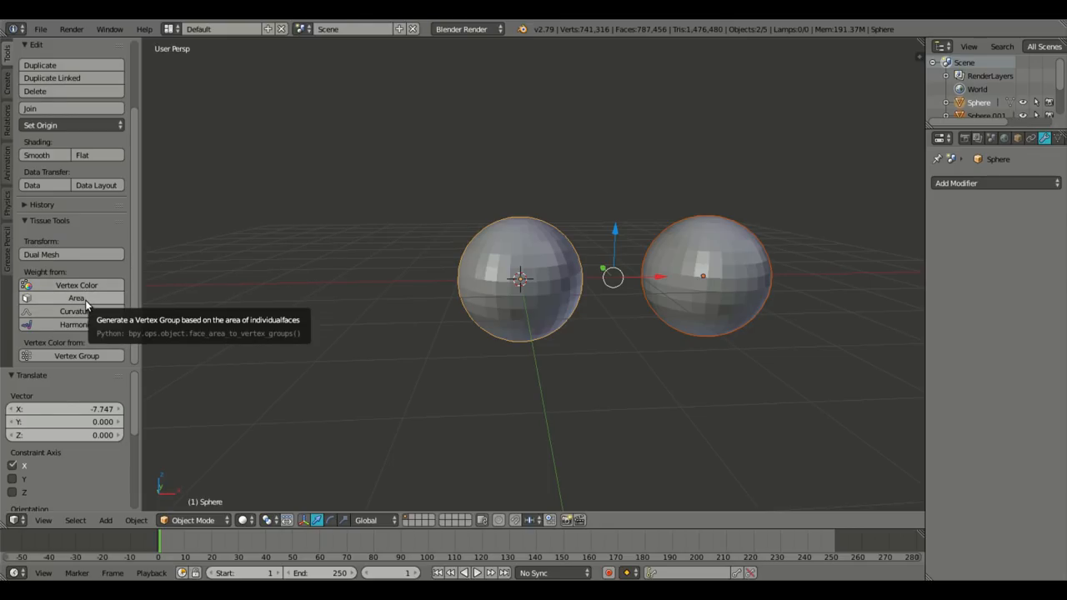
mouse_move(77, 311)
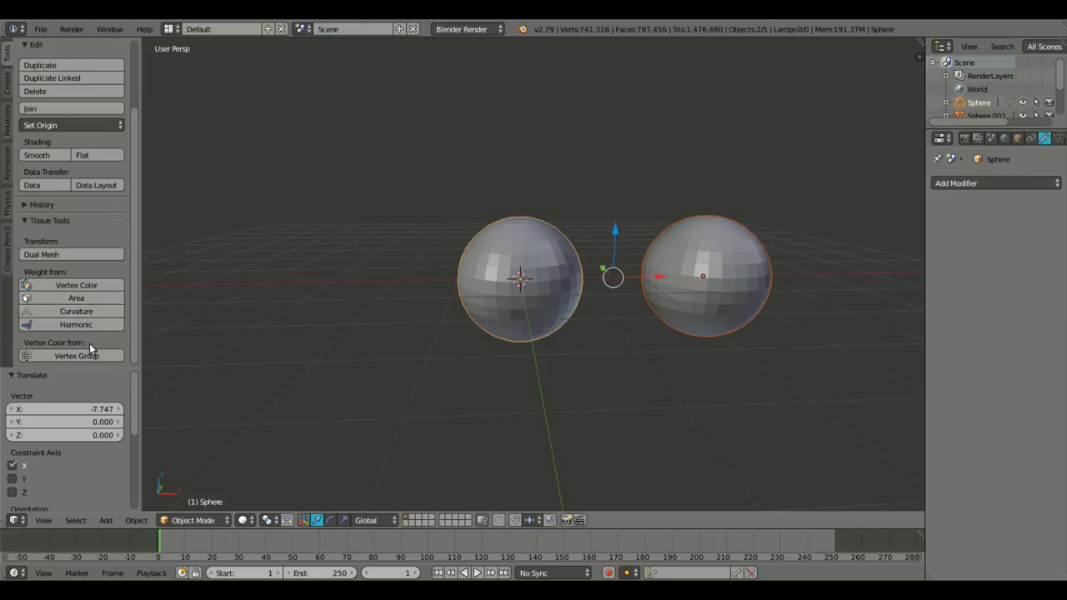
mouse_move(76, 324)
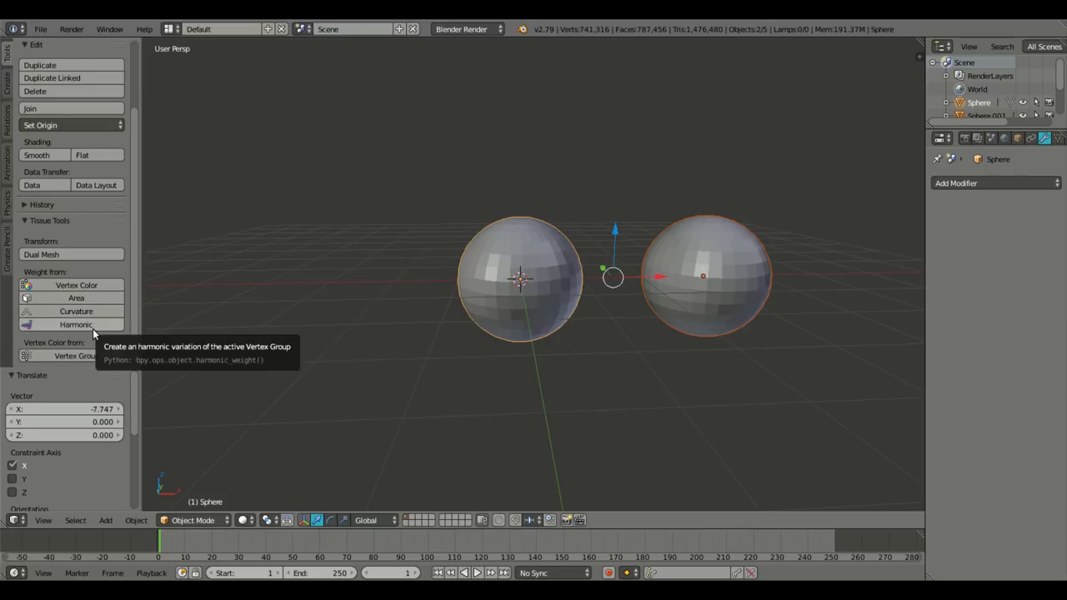
left_click(76, 325)
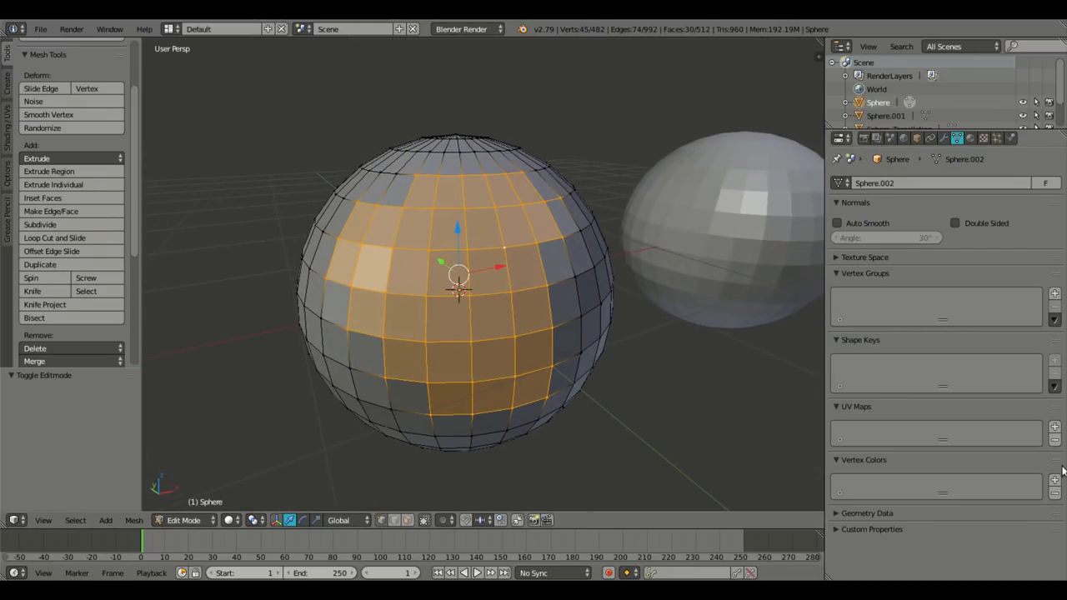
Clear the sphere's vertex colour layer and add a vertex group named verts.
left_click(1053, 479)
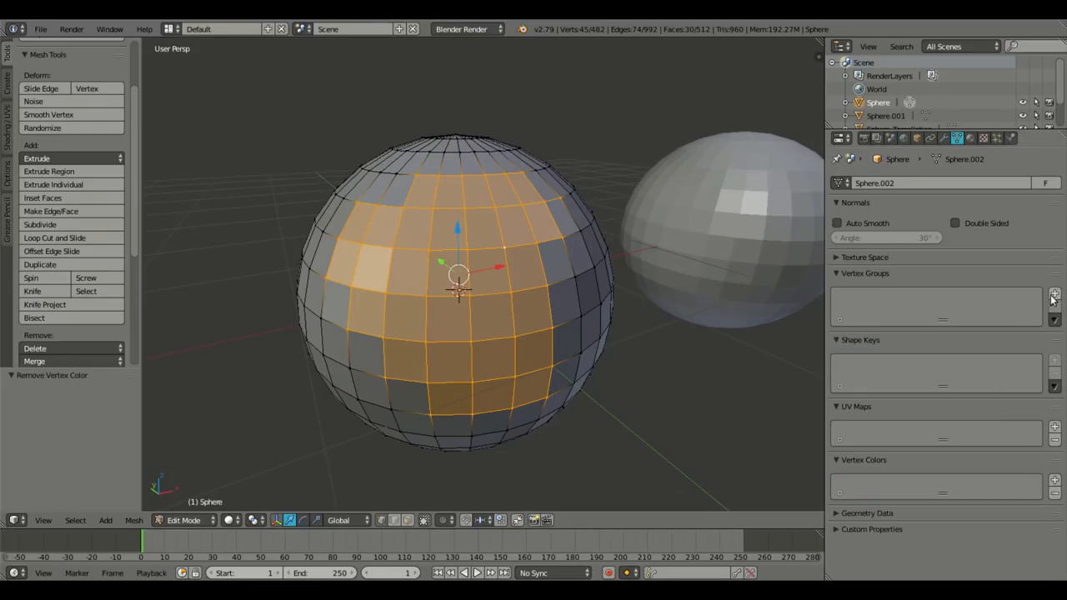
left_click(1054, 293)
type("verts")
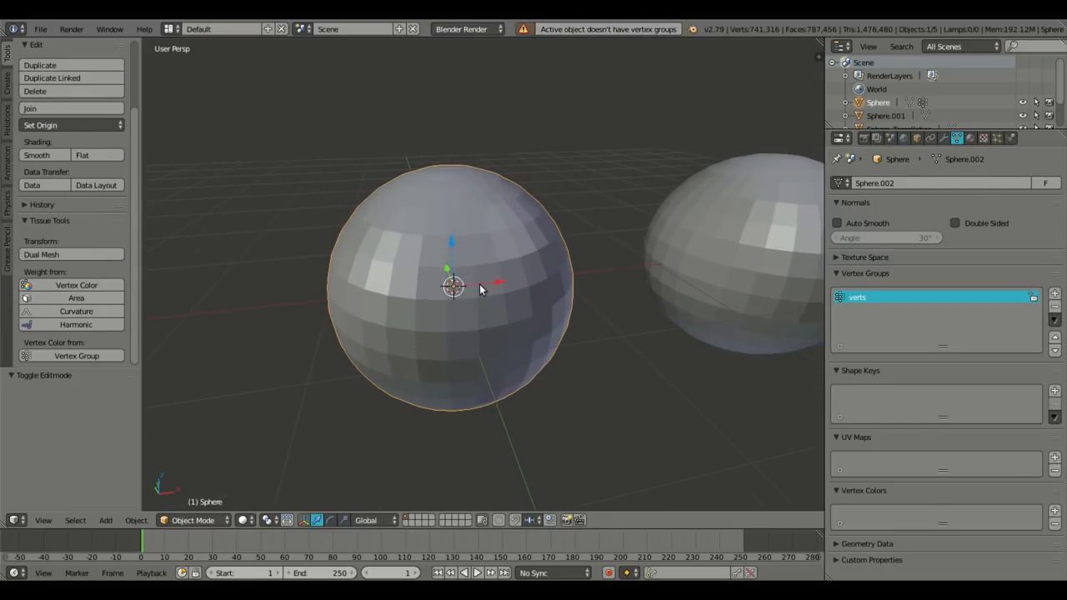
Generate Curvature_value and Curvature_value.001 weight groups on the sphere and orbit to inspect them.
left_click(193, 520)
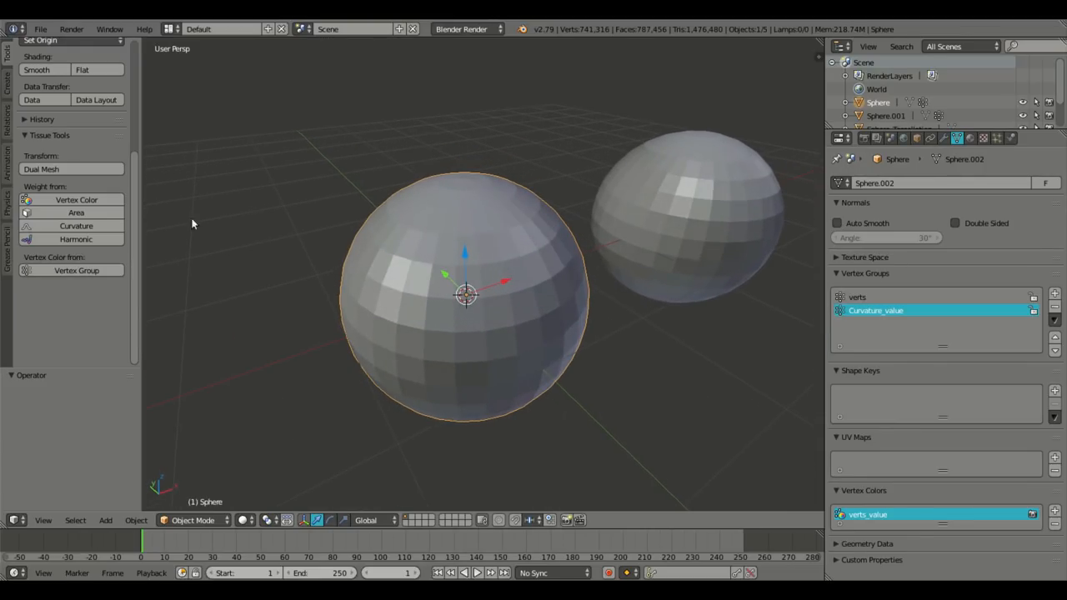
mouse_move(76, 226)
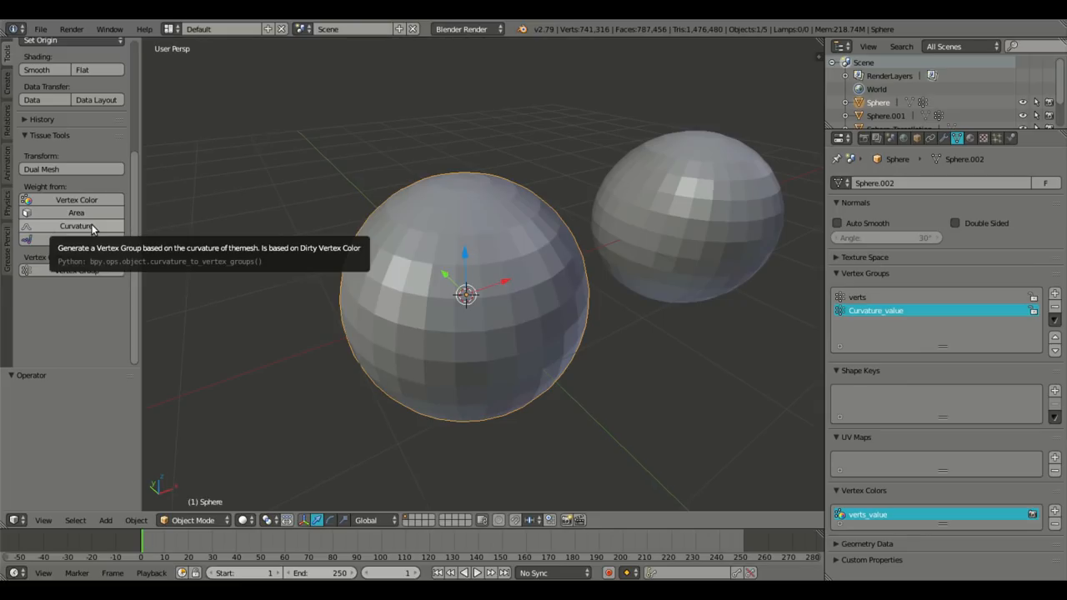
left_click(76, 226)
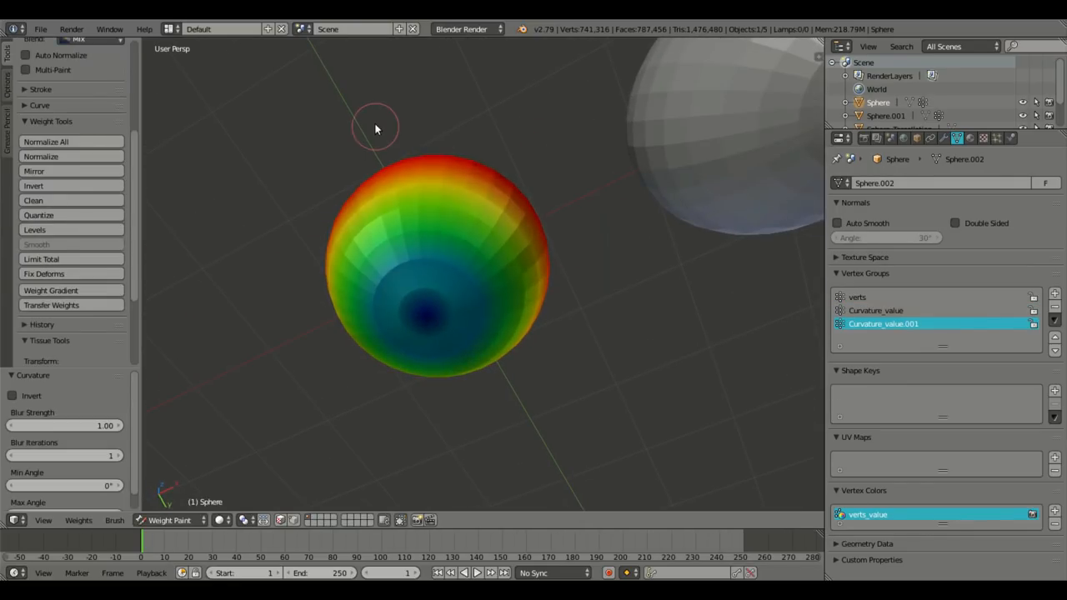
left_click_drag(375, 130, 558, 275)
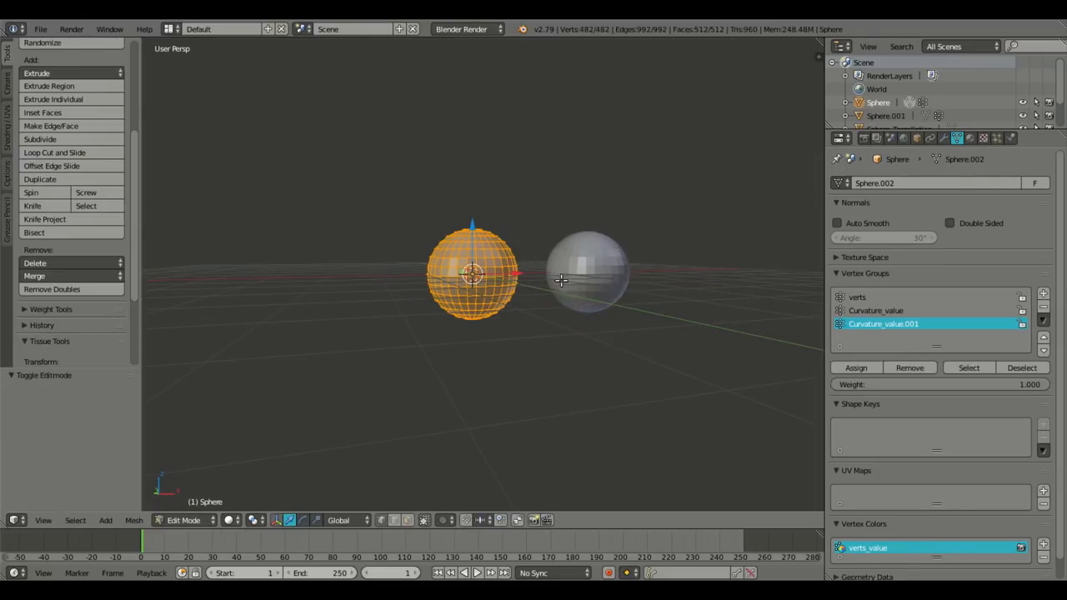
Switch Suzanne from Weight Paint back to Object Mode so it can be deleted.
left_click(183, 519)
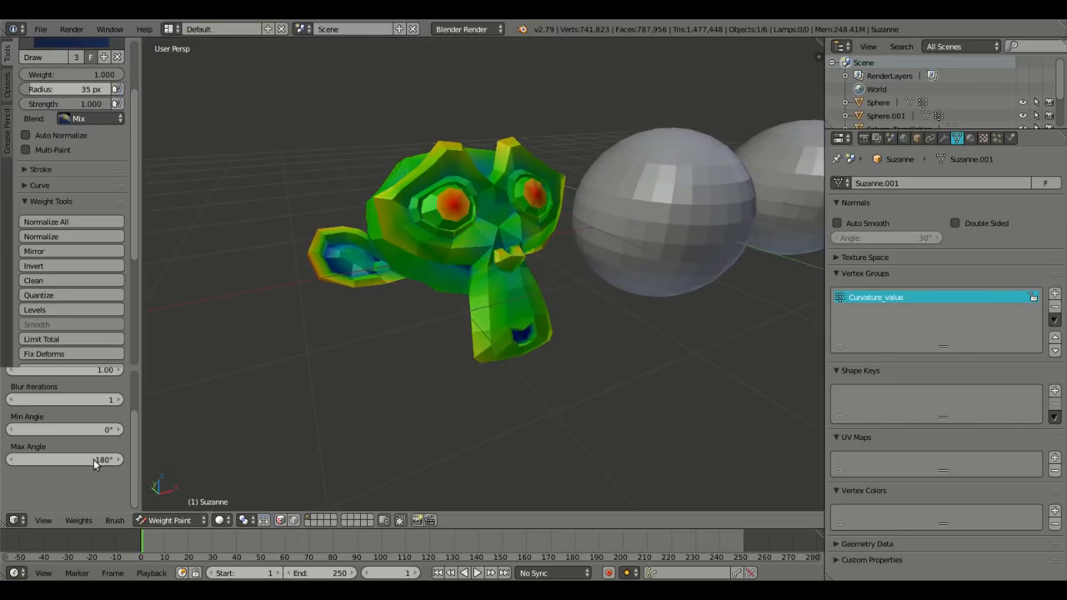
left_click(169, 519)
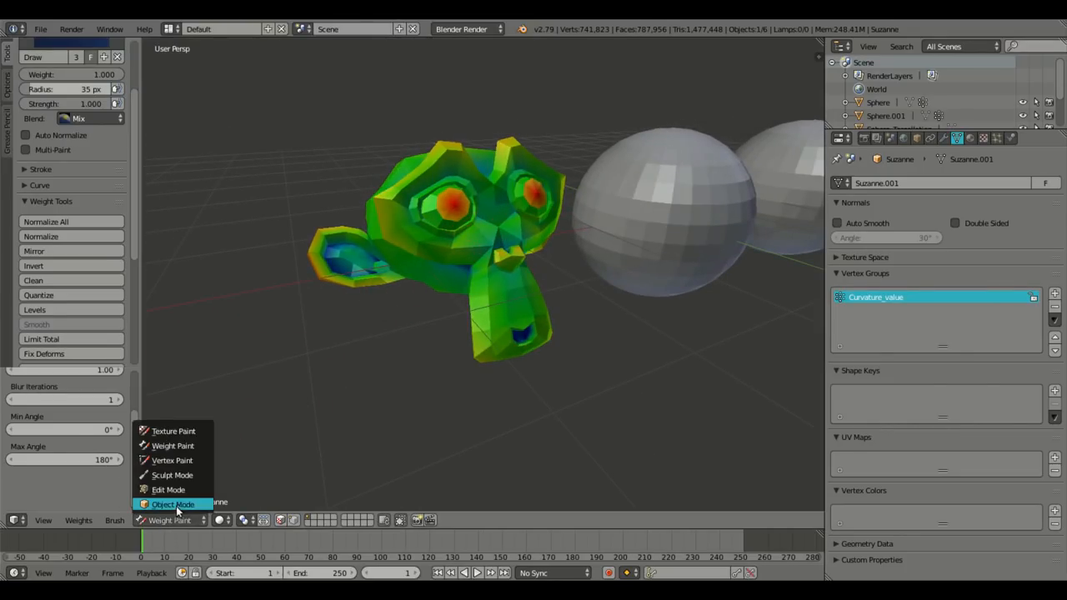
left_click(172, 504)
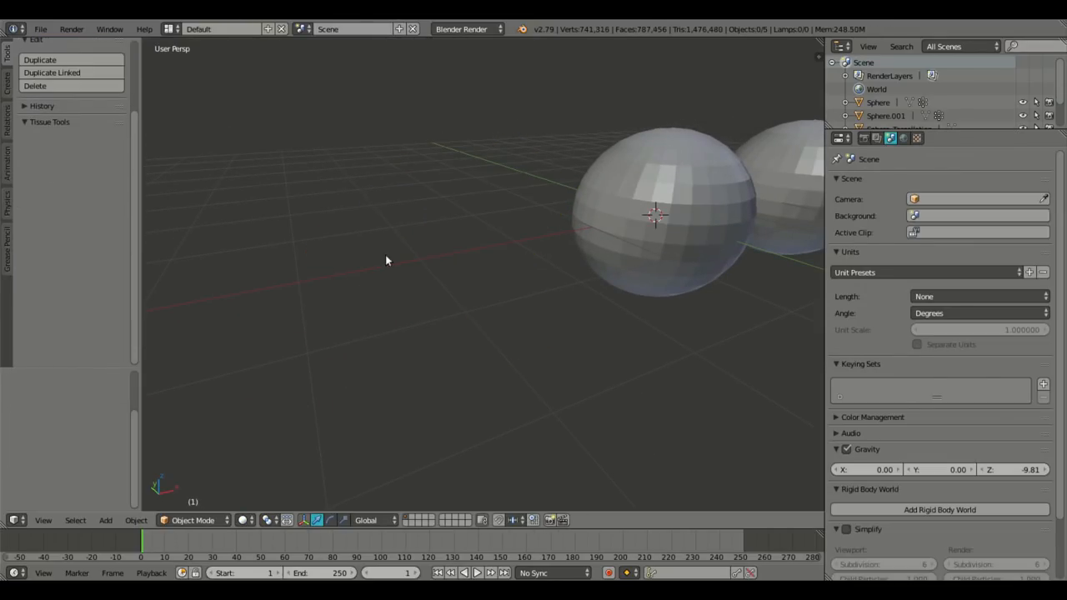
On the first sphere, add harmonic, faces_area and verts_value_value weight groups, then return to Object Mode.
left_click(512, 241)
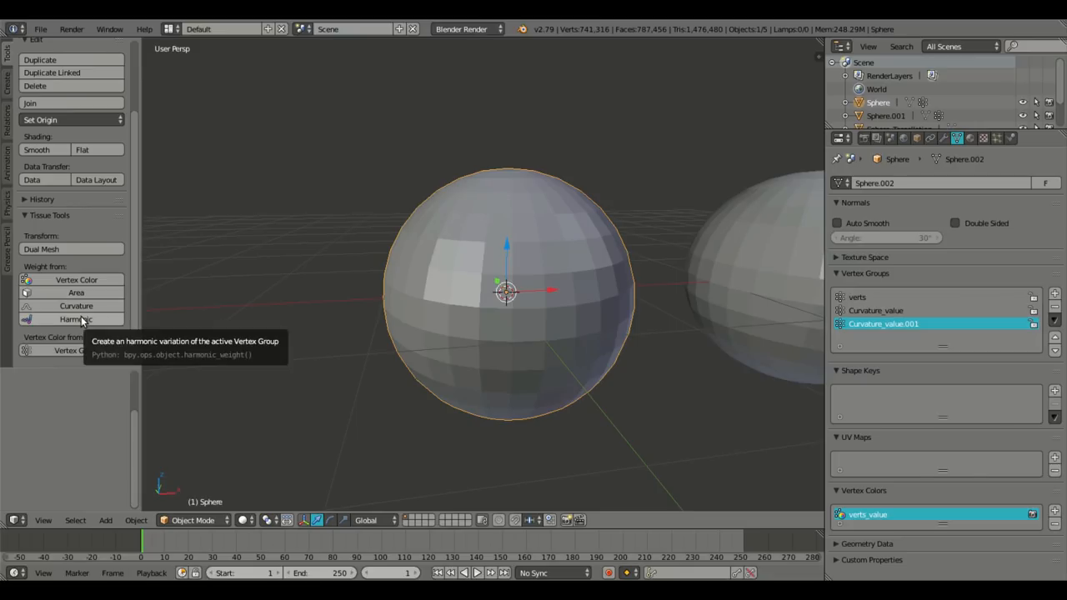
left_click(76, 319)
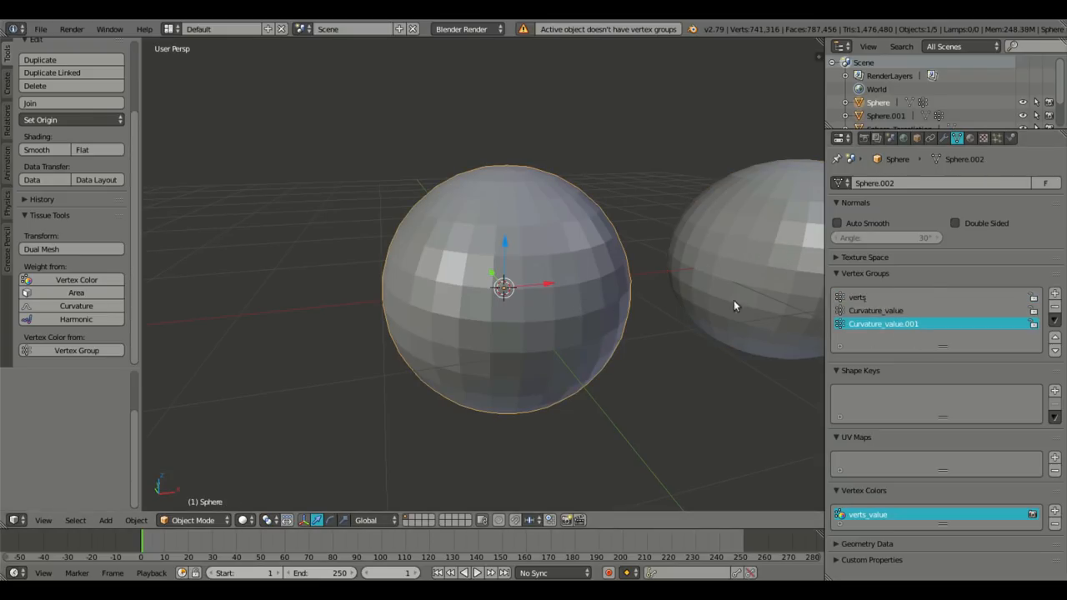
mouse_move(263, 296)
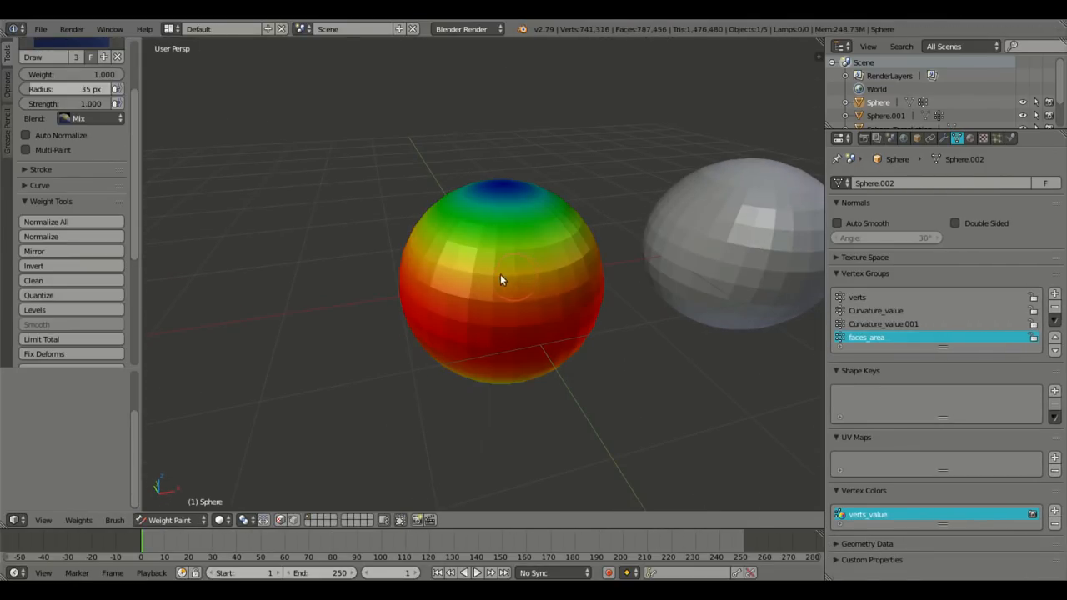
left_click(171, 520)
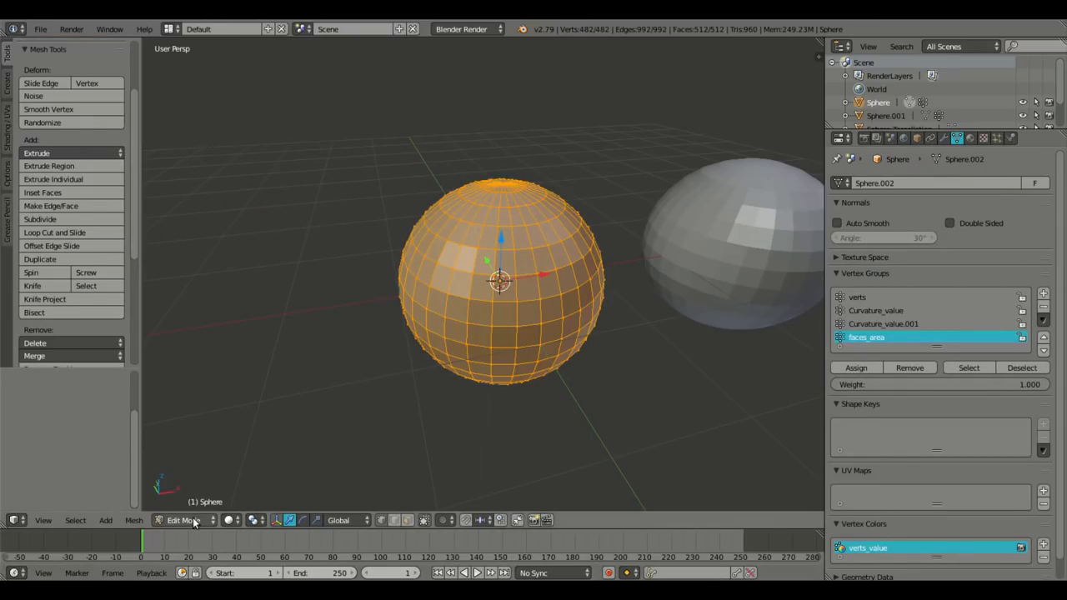
left_click(179, 520)
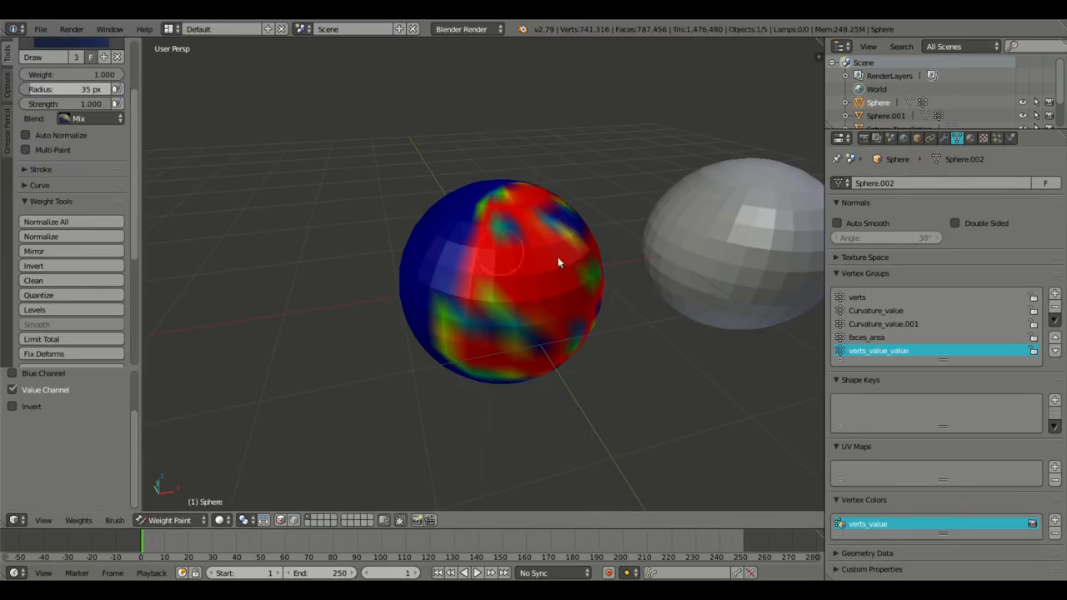
left_click_drag(559, 263, 571, 319)
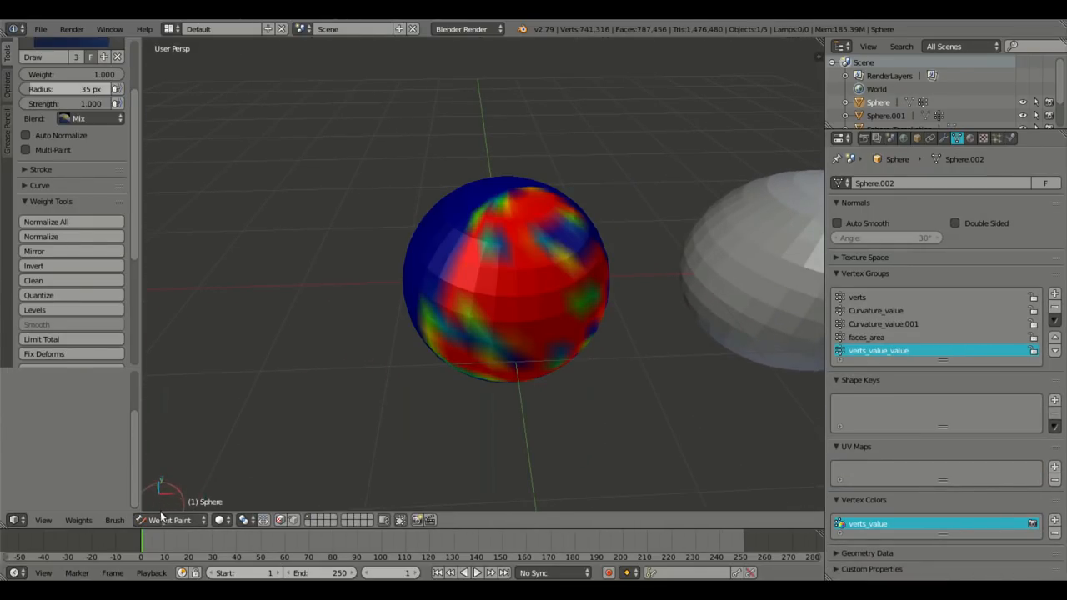
left_click(171, 520)
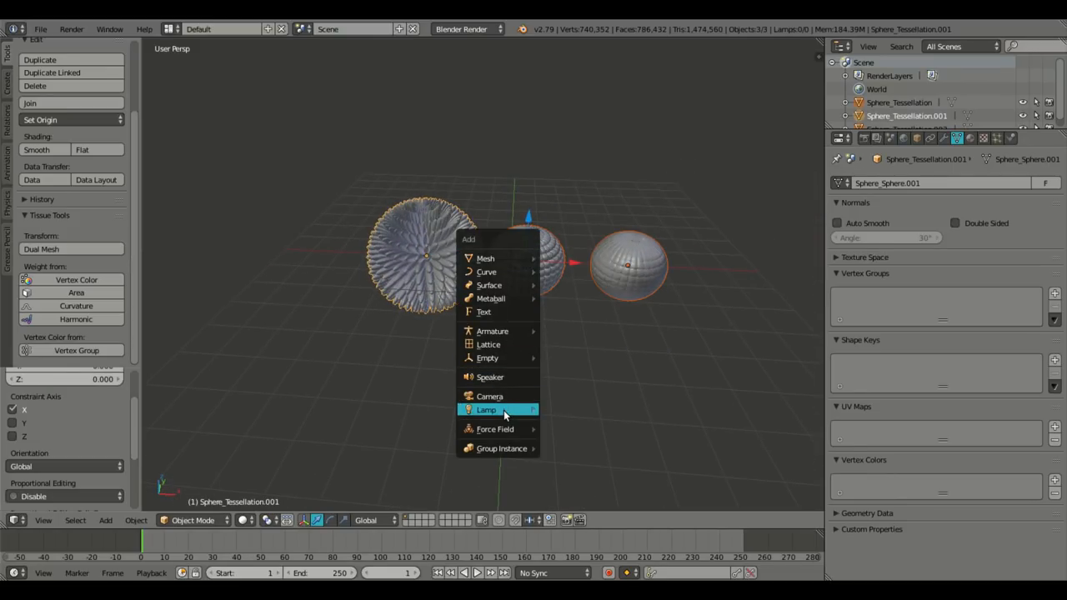
Add a node-based point lamp under Cycles and adjust its emission colour.
left_click(486, 409)
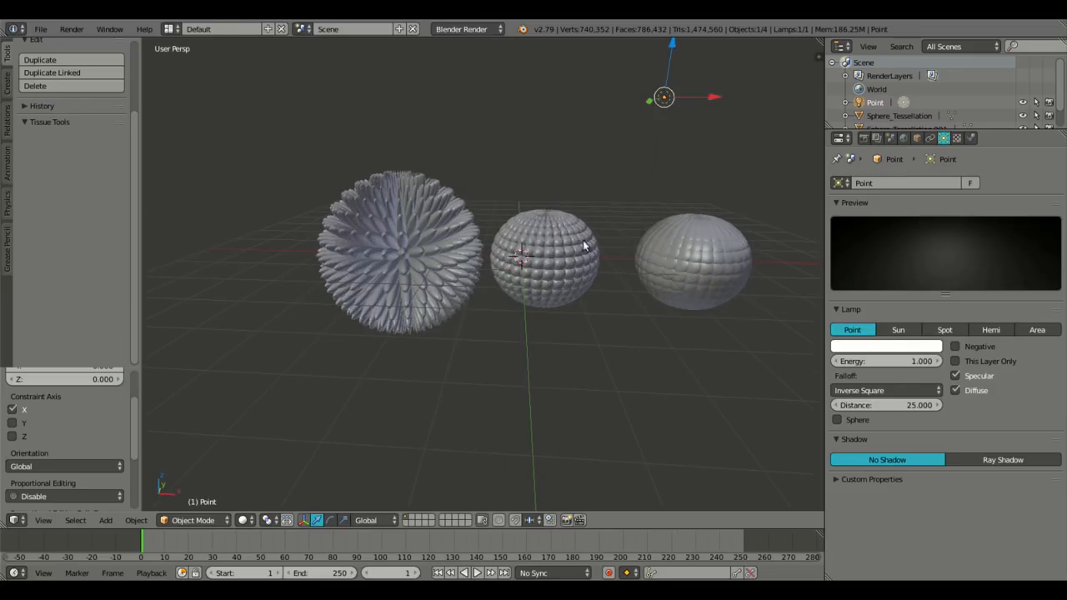
left_click(466, 28)
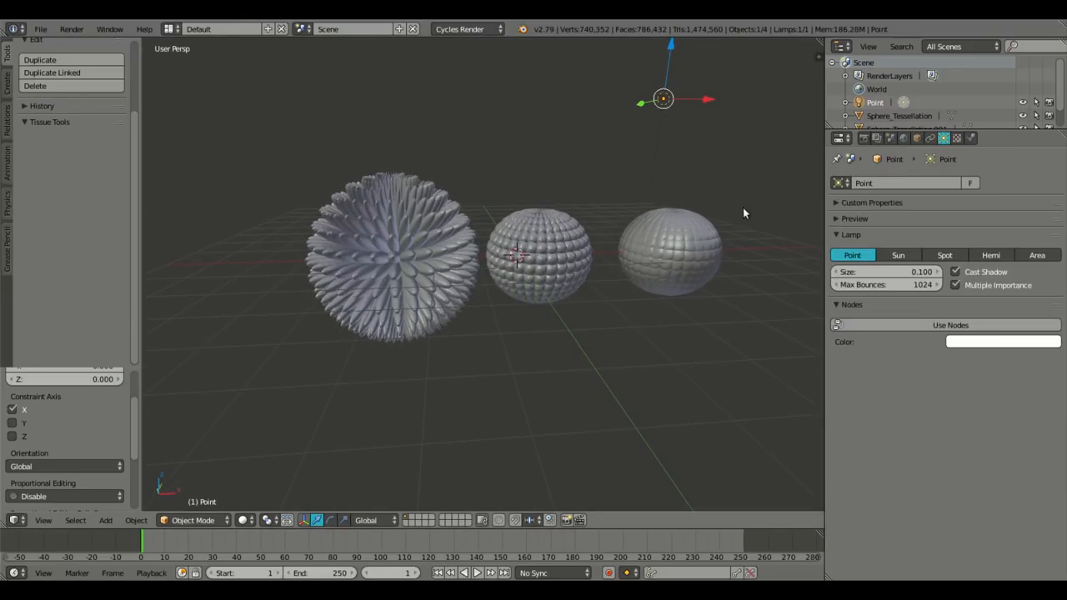
left_click(950, 325)
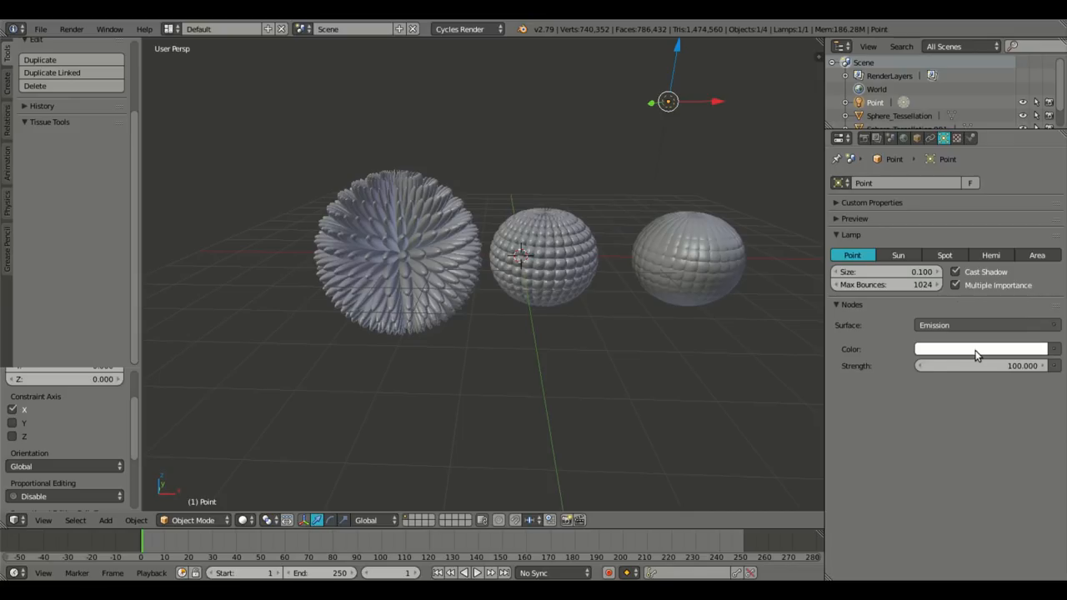
left_click(981, 348)
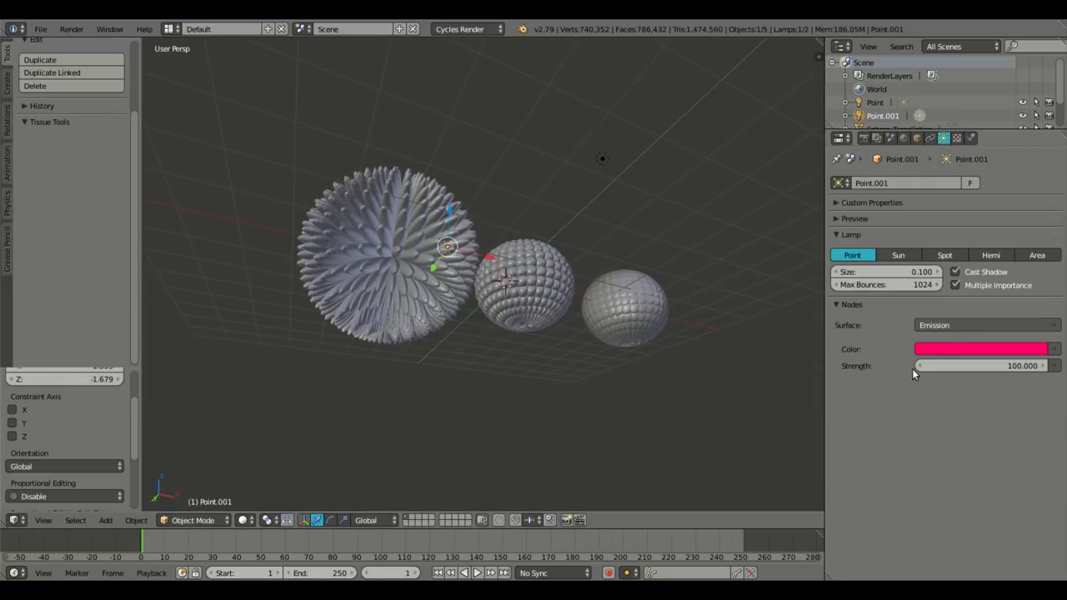
left_click(982, 348)
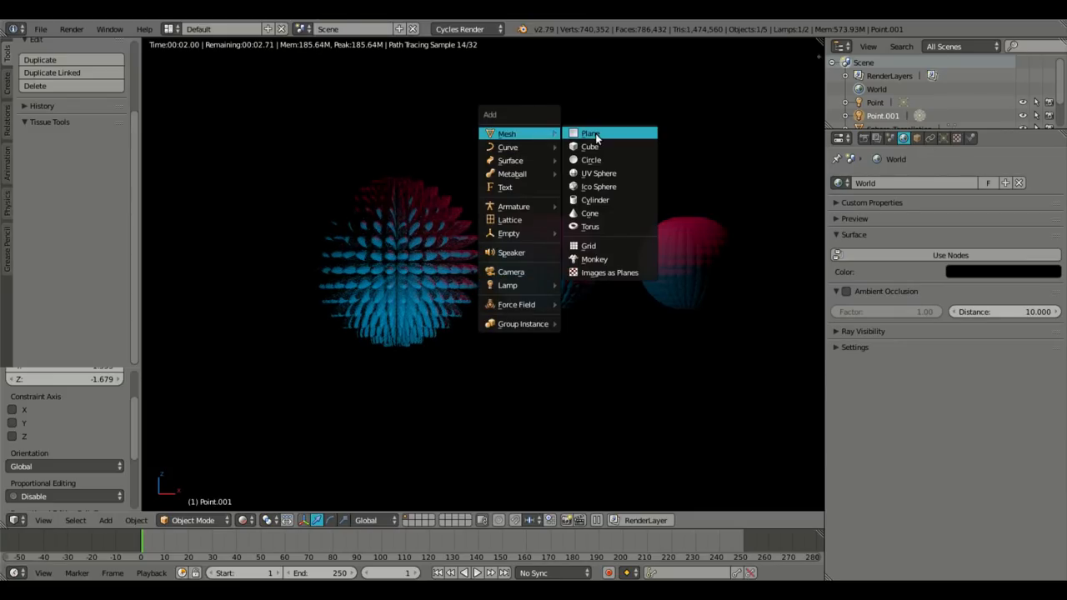
mouse_move(511, 271)
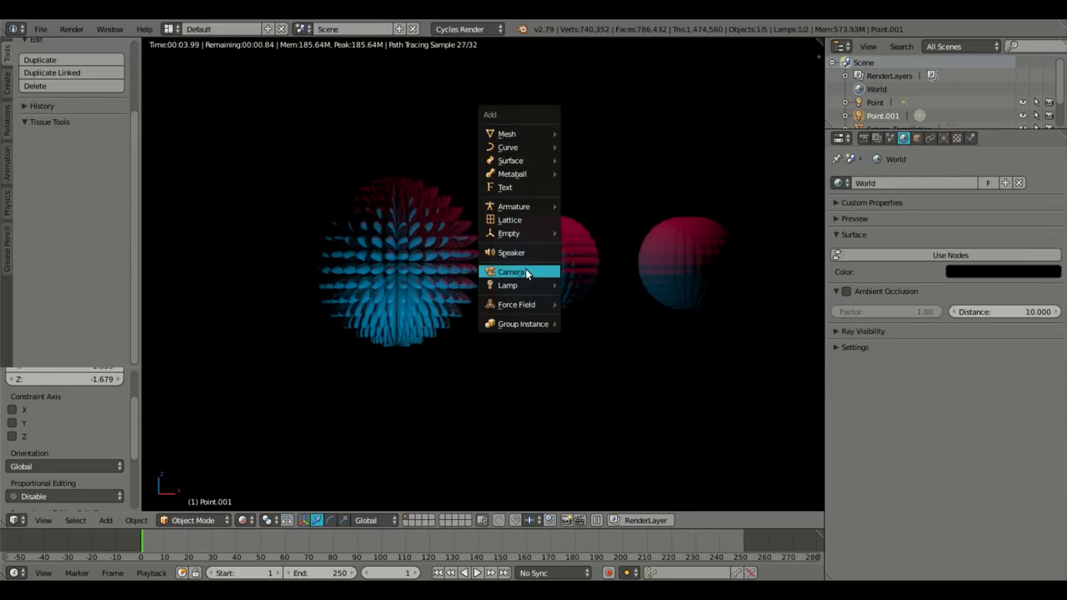
Add a camera facing the three spheres and preview it with Rendered shading.
left_click(510, 271)
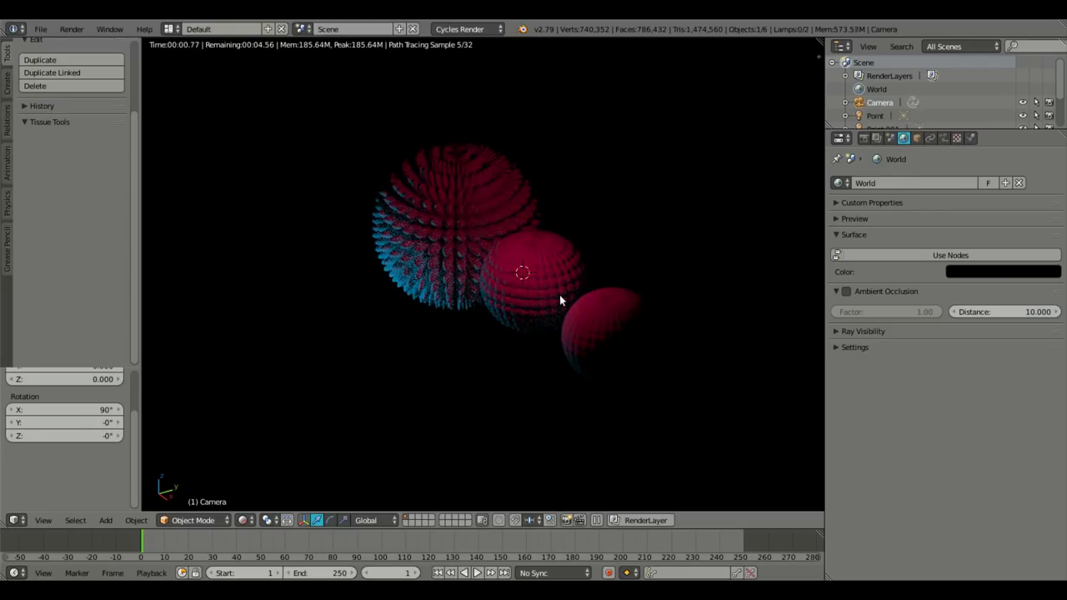
mouse_move(371, 390)
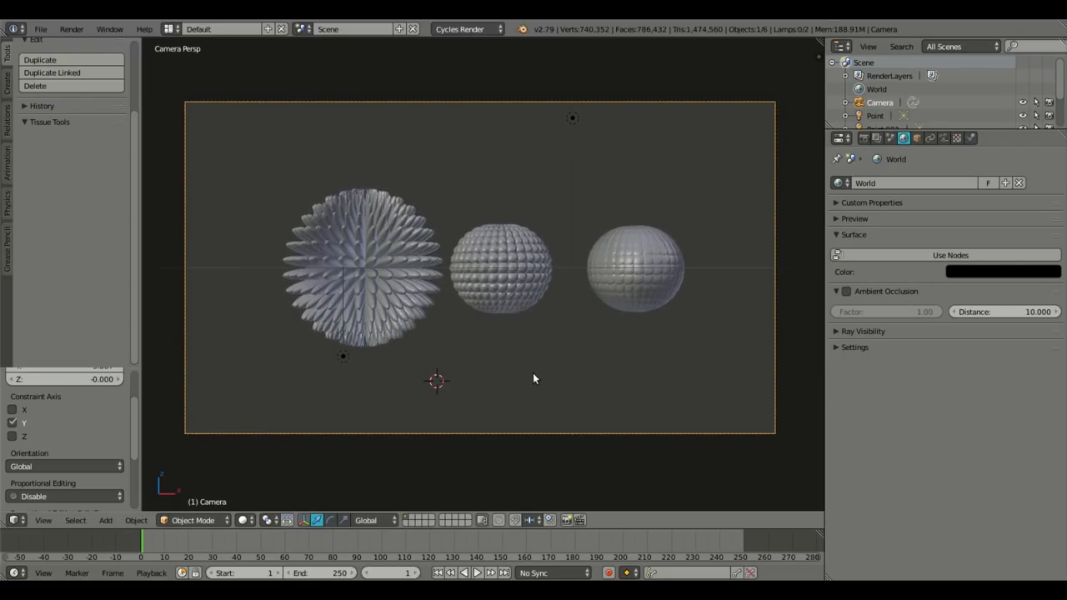
left_click(479, 266)
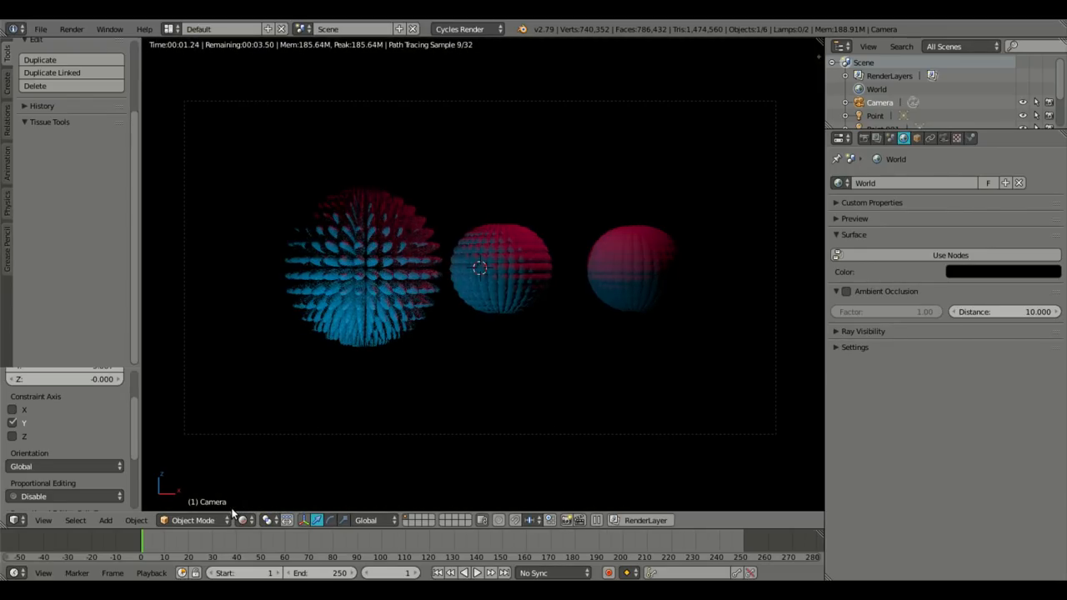
Duplicate a lamp and change the copy's emission colour to yellow.
left_click(875, 115)
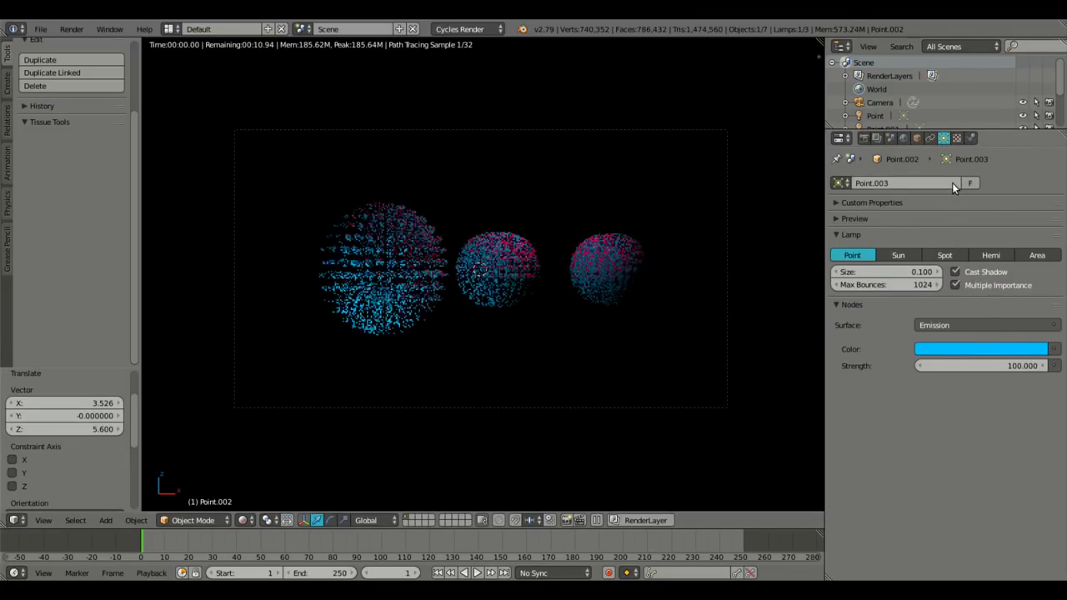
left_click(981, 348)
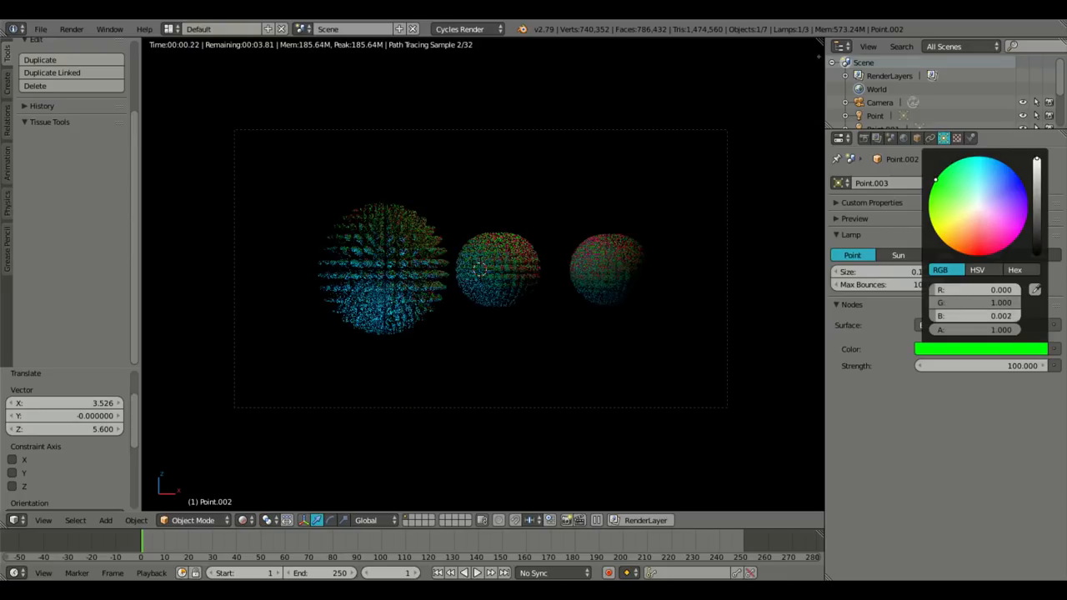
left_click(956, 250)
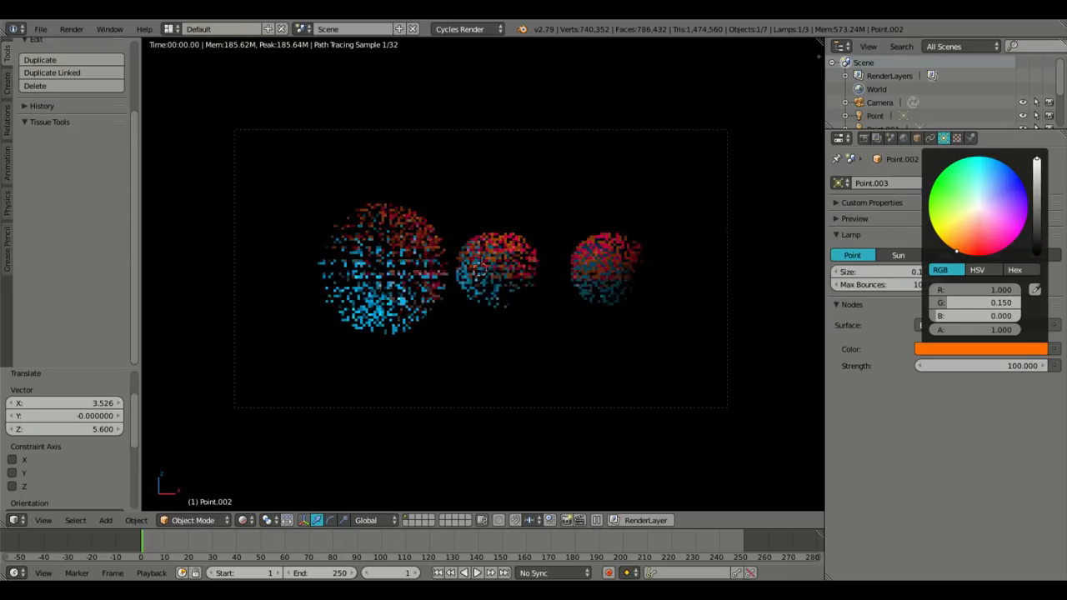
left_click(1011, 182)
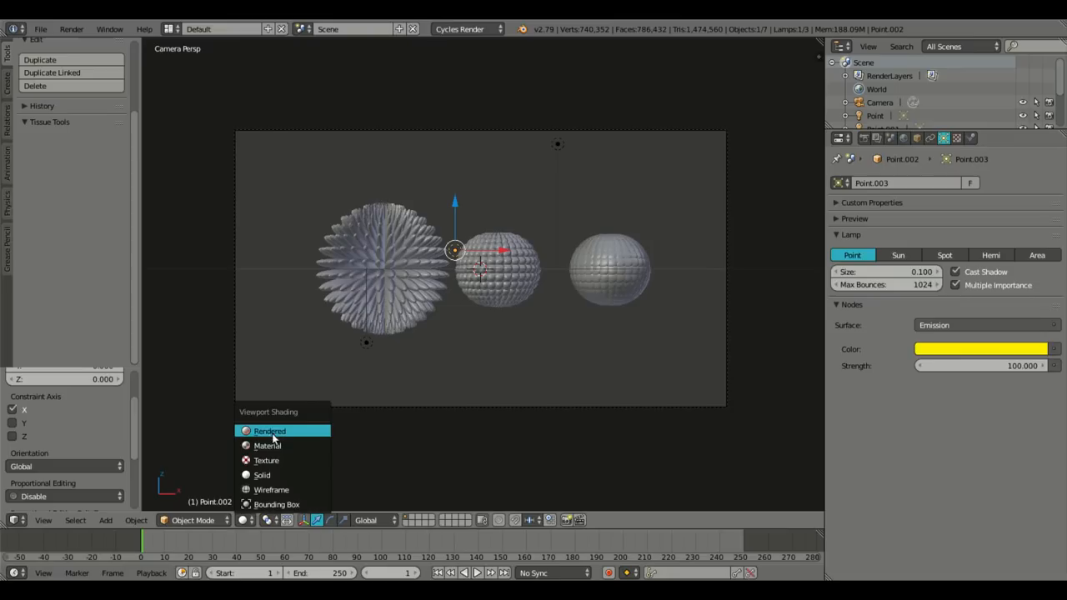
Lower the blue lamp Point.001 to Z -2.675 and preview the rendered lighting.
left_click(269, 430)
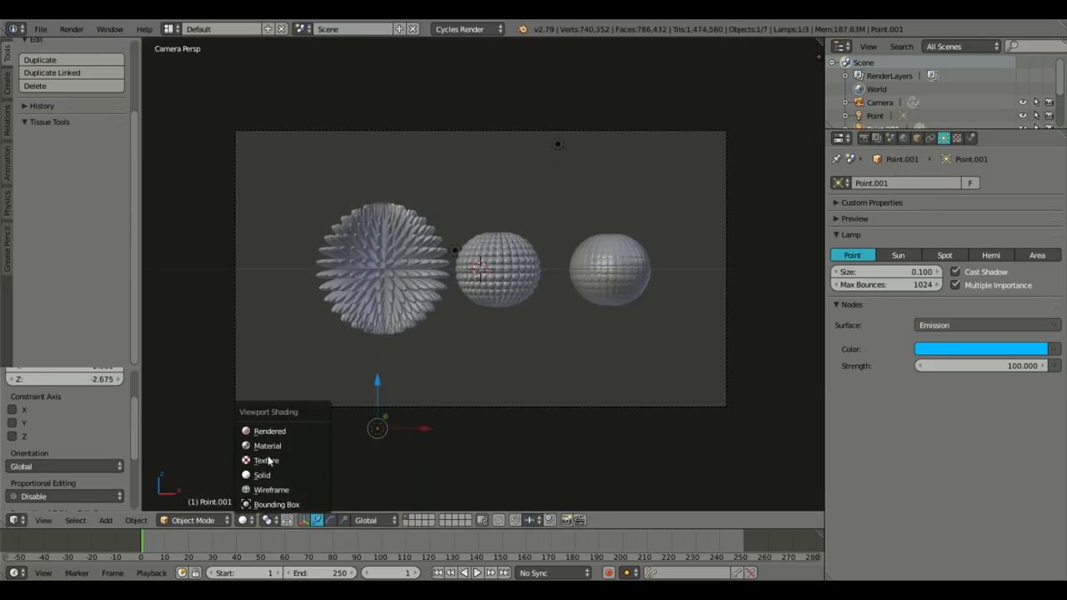
left_click(269, 431)
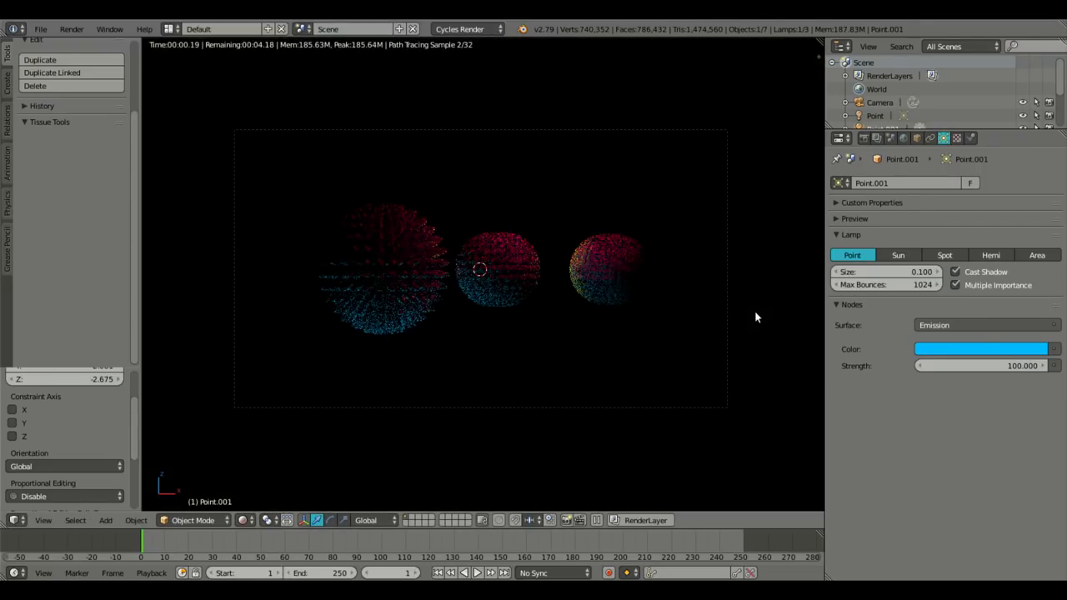